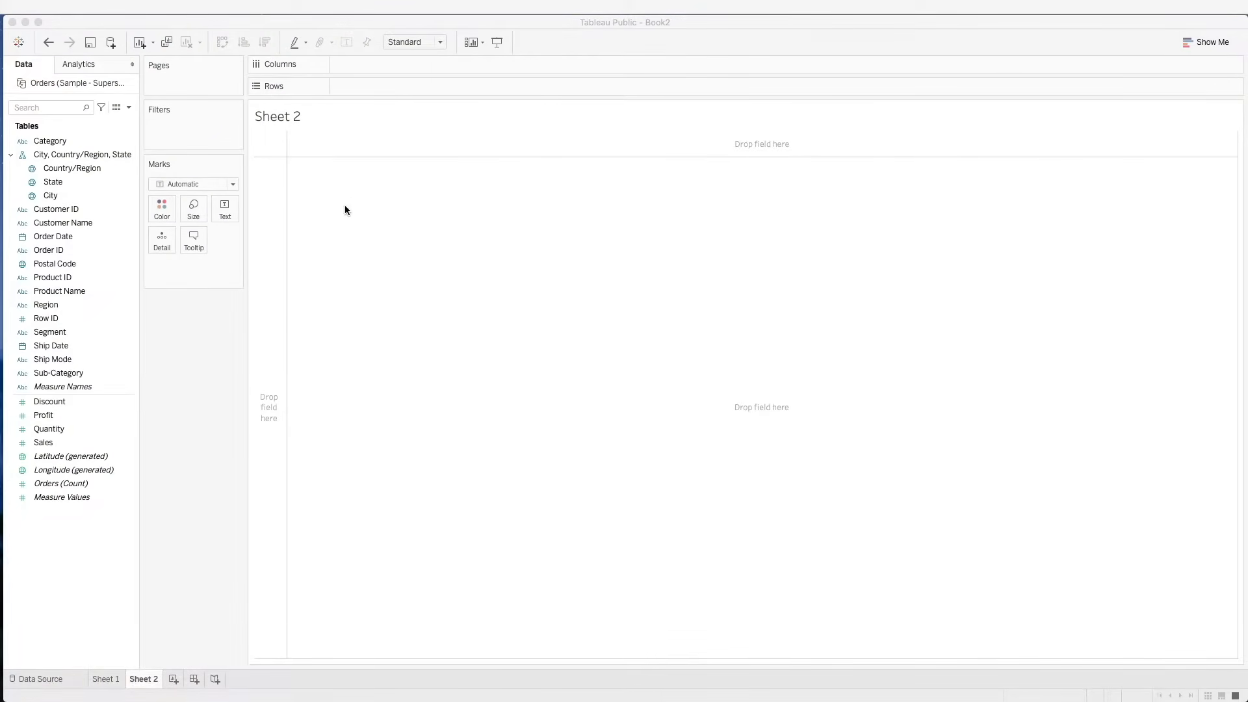
mouse_move(231, 343)
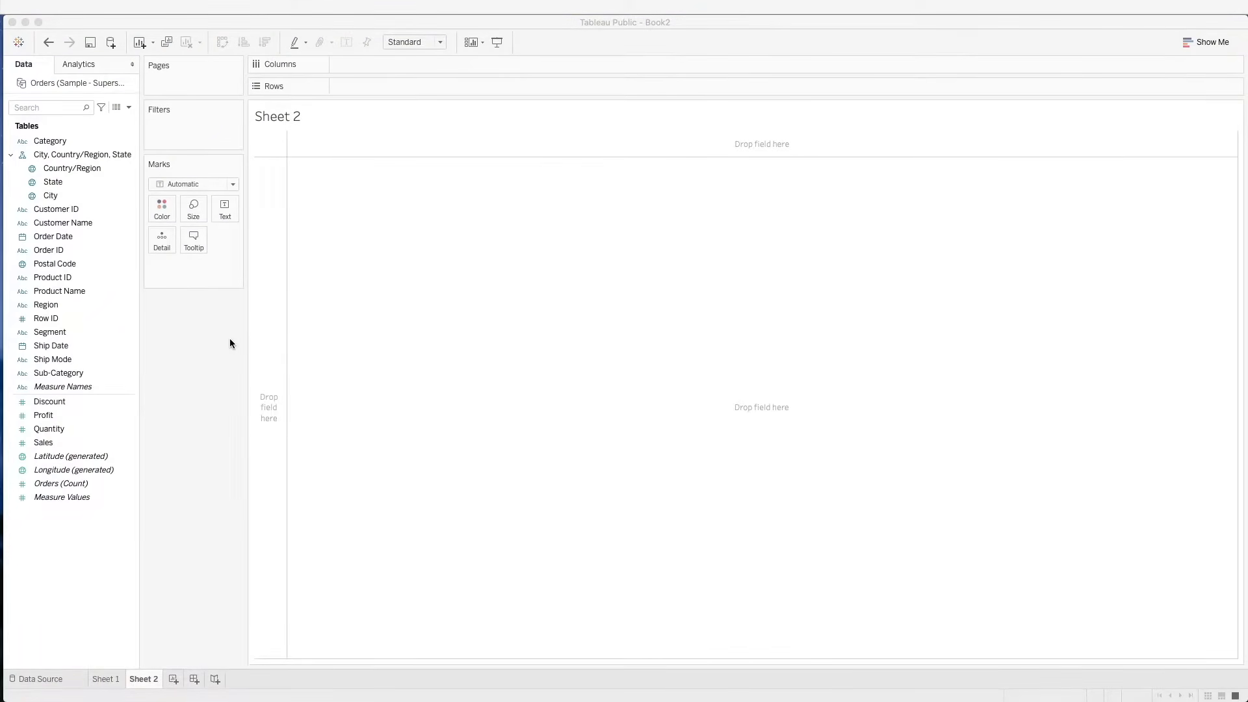
mouse_move(209, 339)
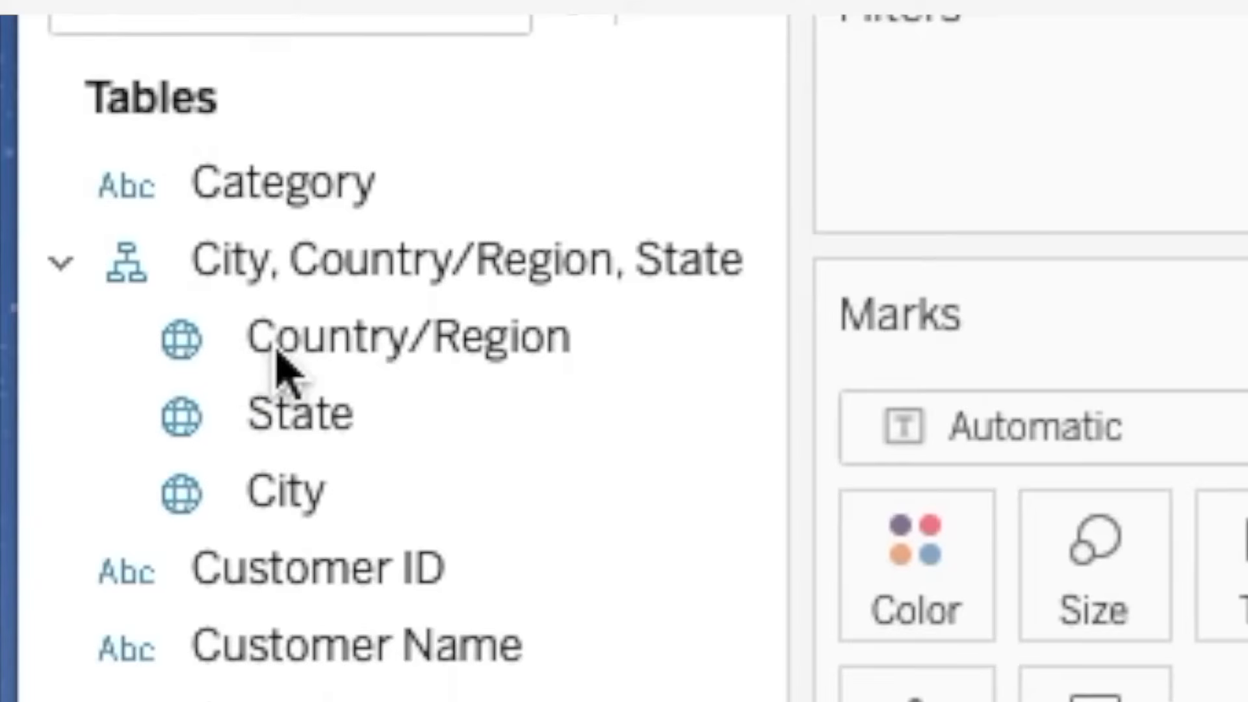
mouse_move(299, 502)
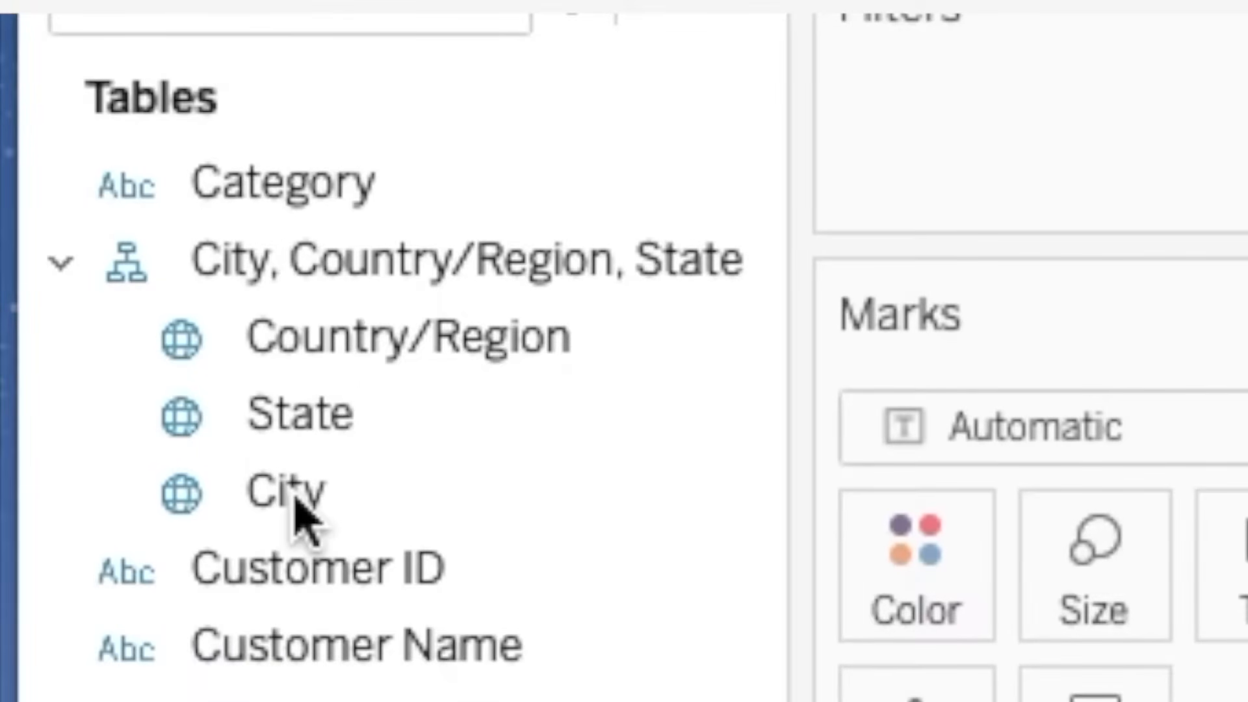
mouse_move(199, 518)
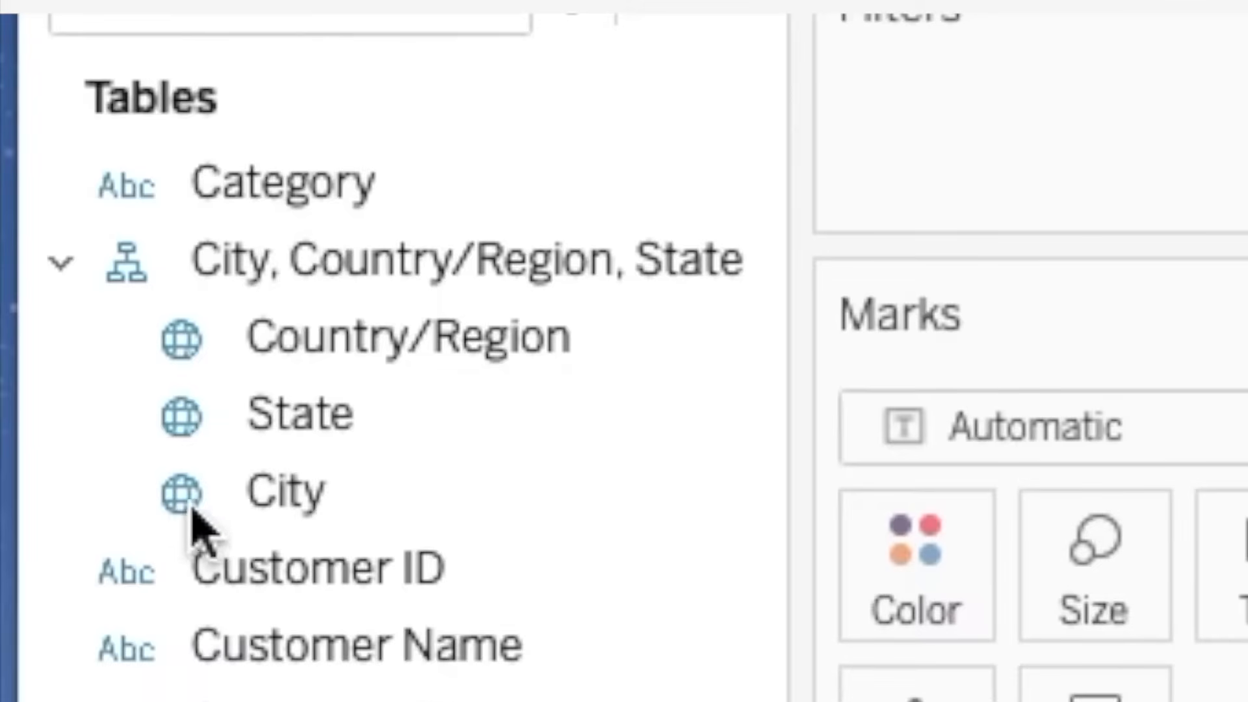
mouse_move(231, 359)
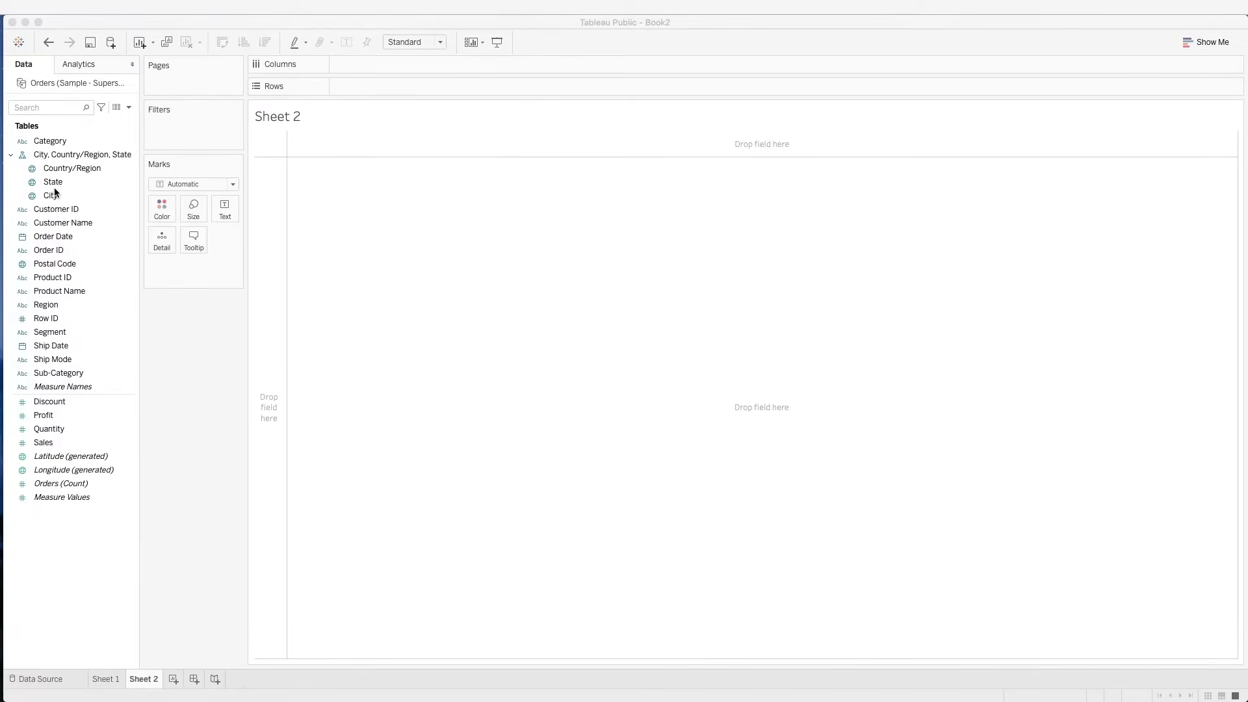
Plot every US state as a point on a map from the State field
double_click(51, 195)
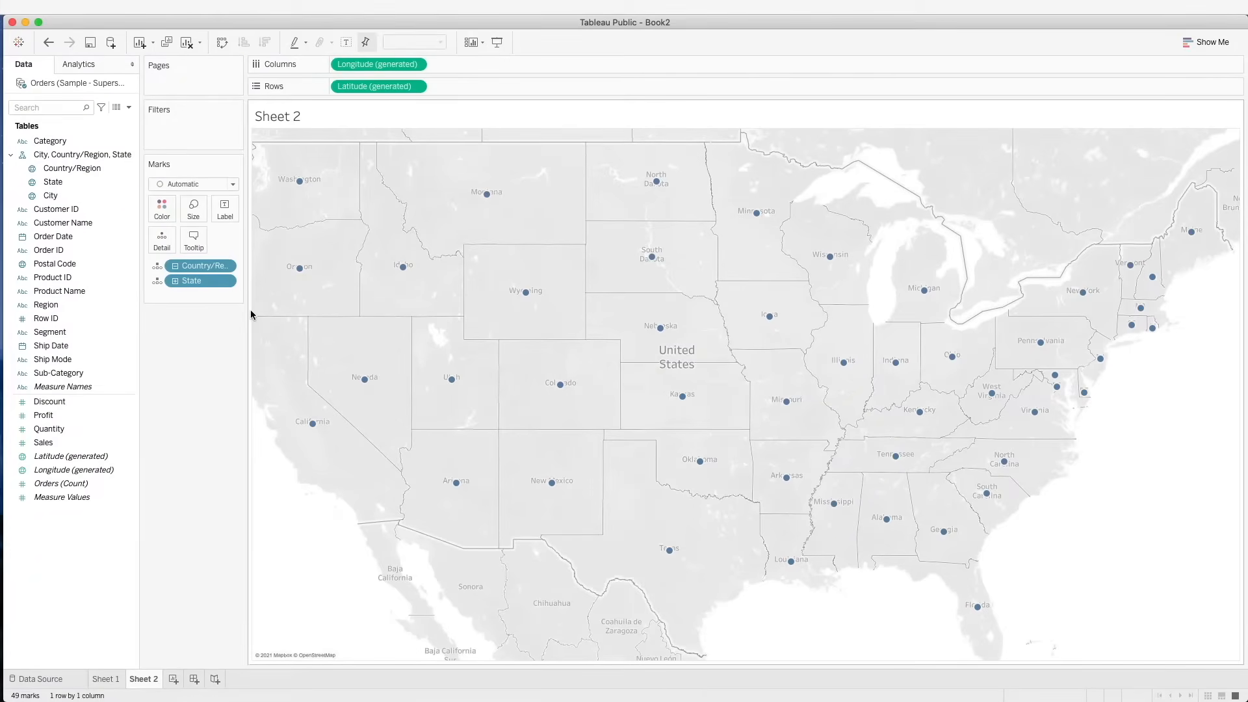
Review the NYPD incident rows up to the Latitude/Longitude columns, then return to empty Sheet 1
click(49, 332)
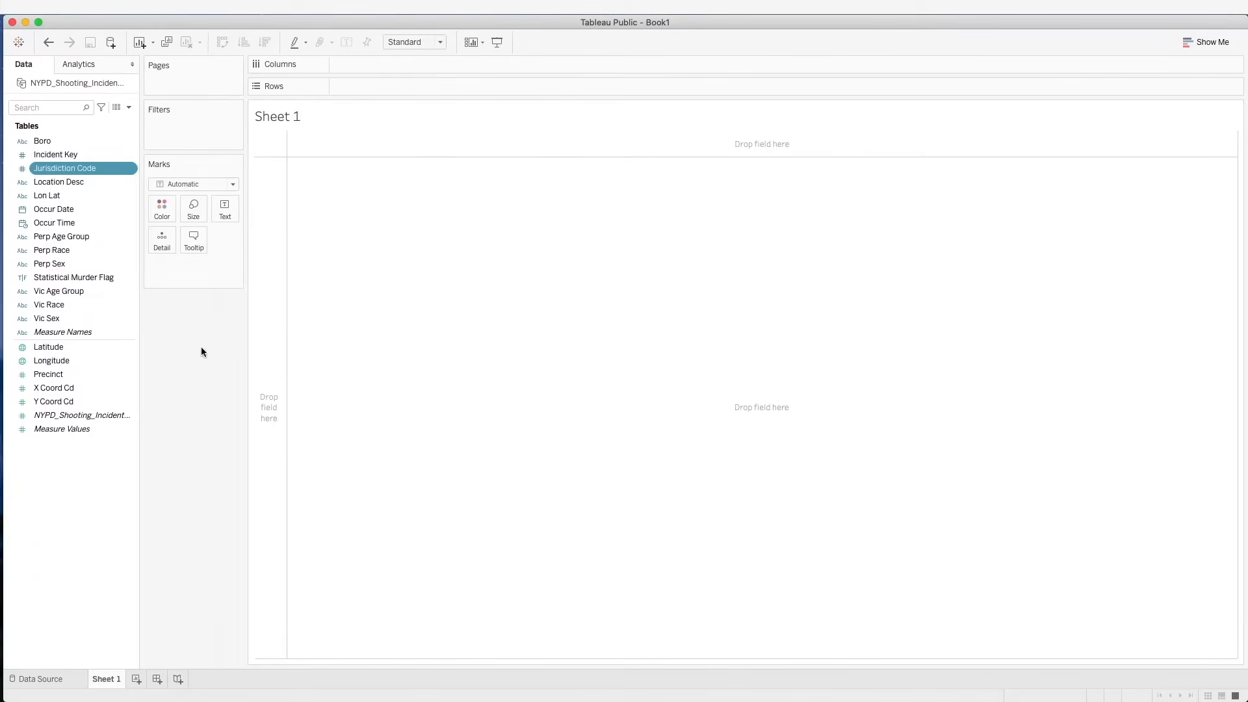
click(38, 682)
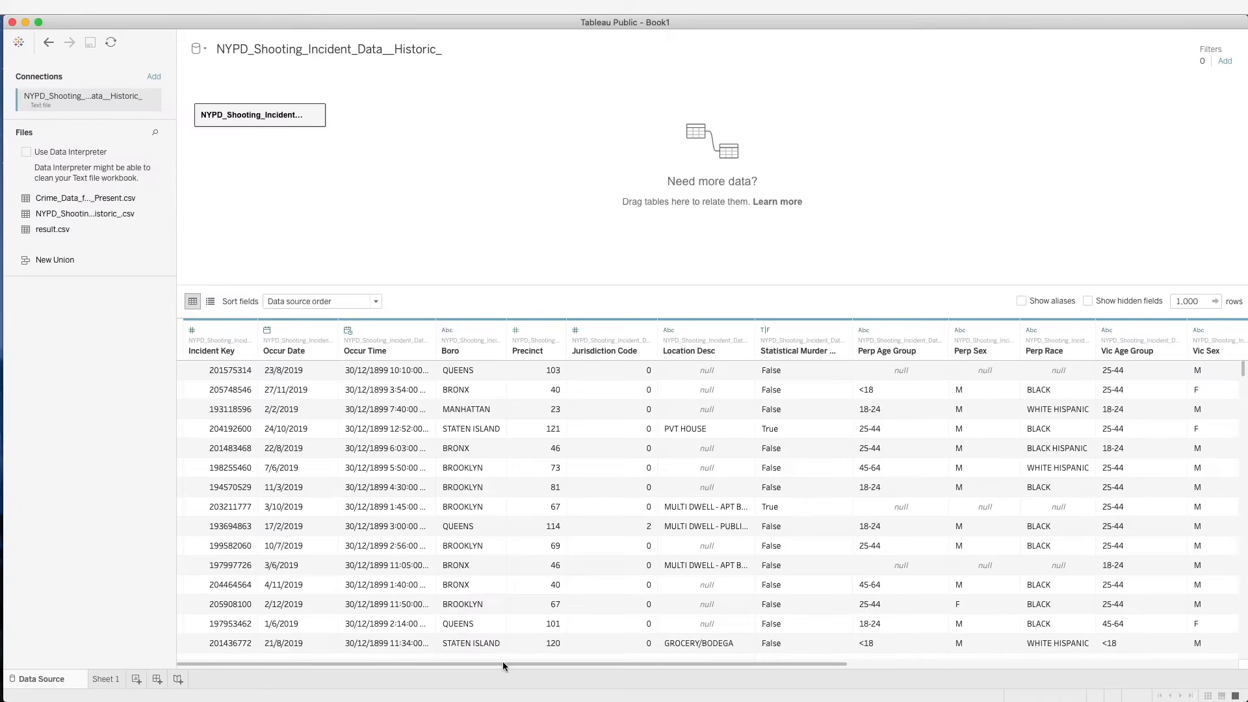
scroll(right, 3)
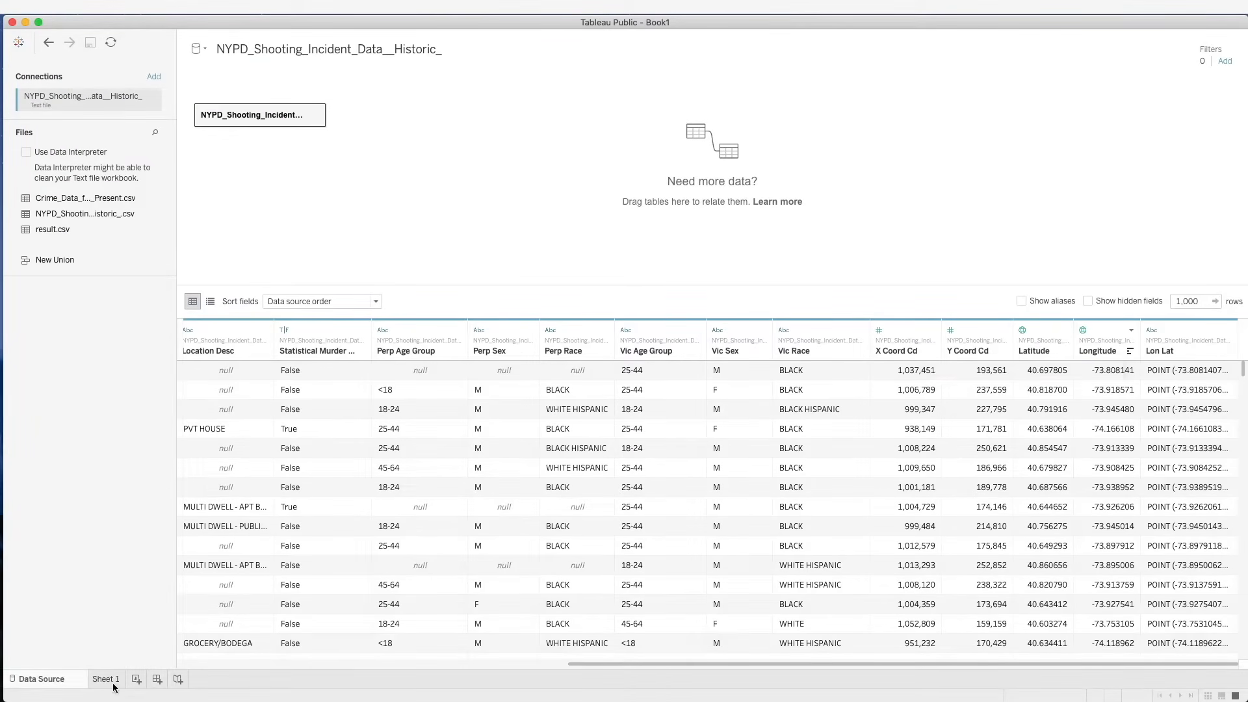
click(105, 679)
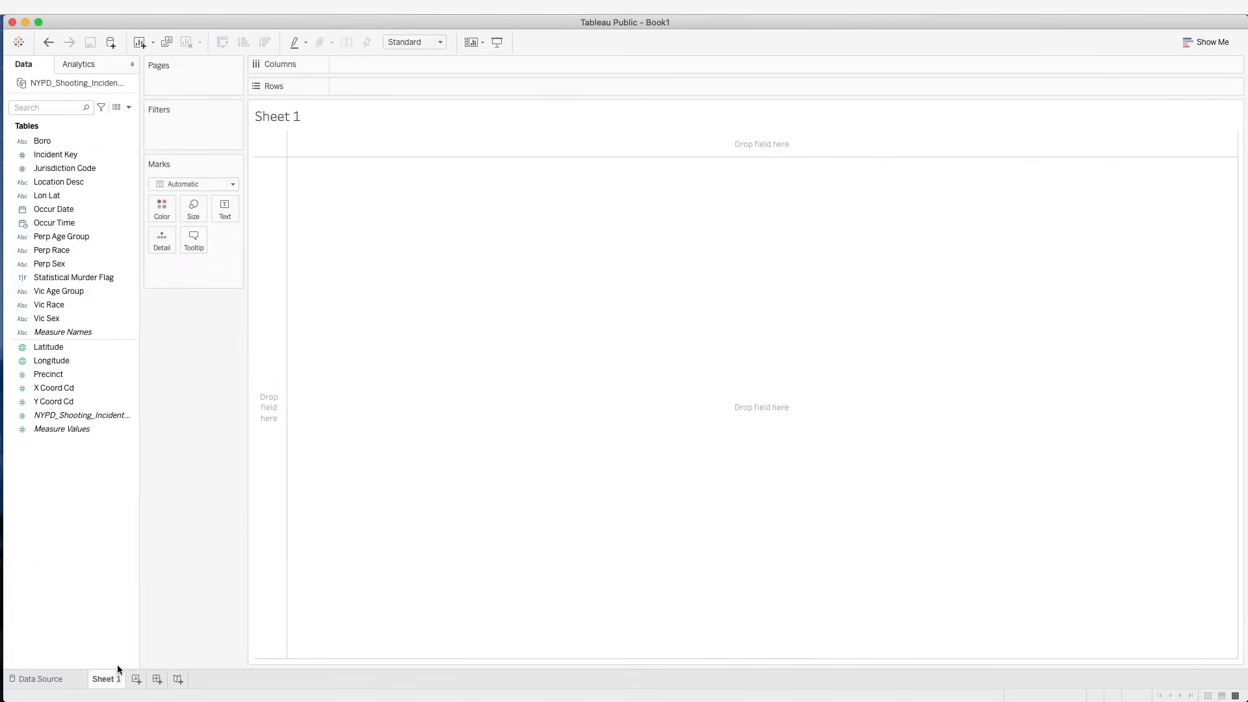
Map every shooting incident as a point by treating Latitude as a dimension
click(48, 346)
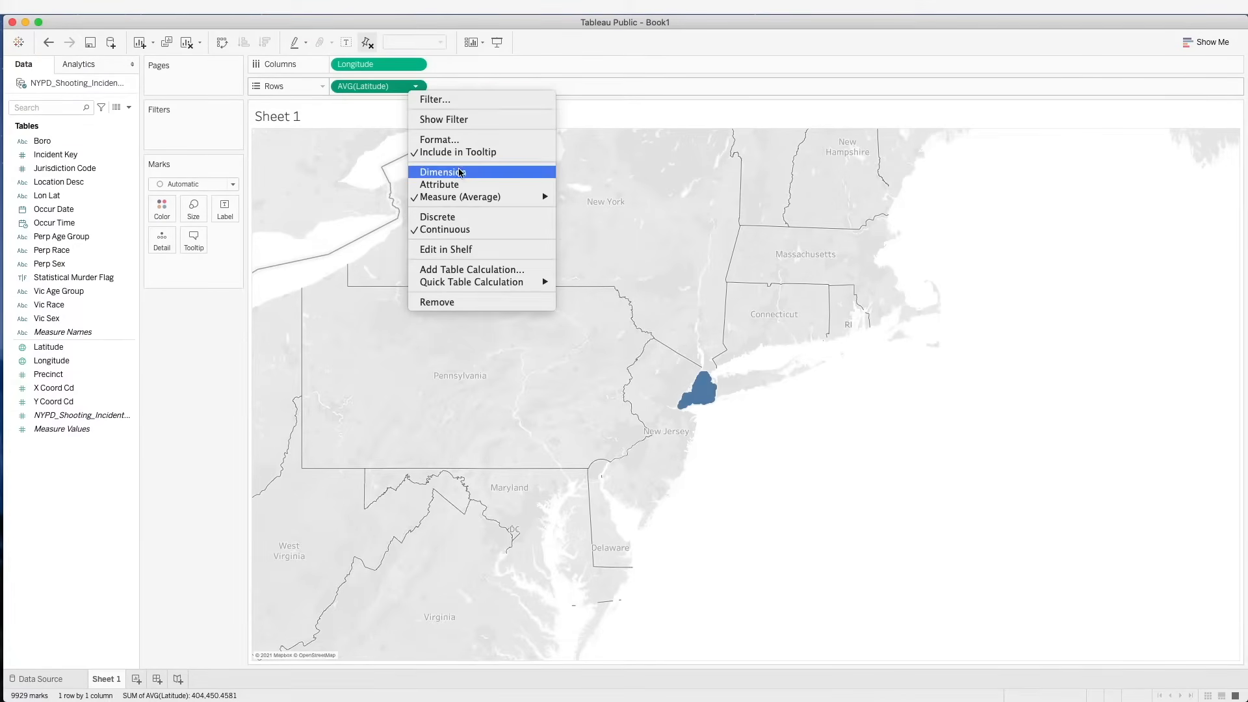
click(444, 171)
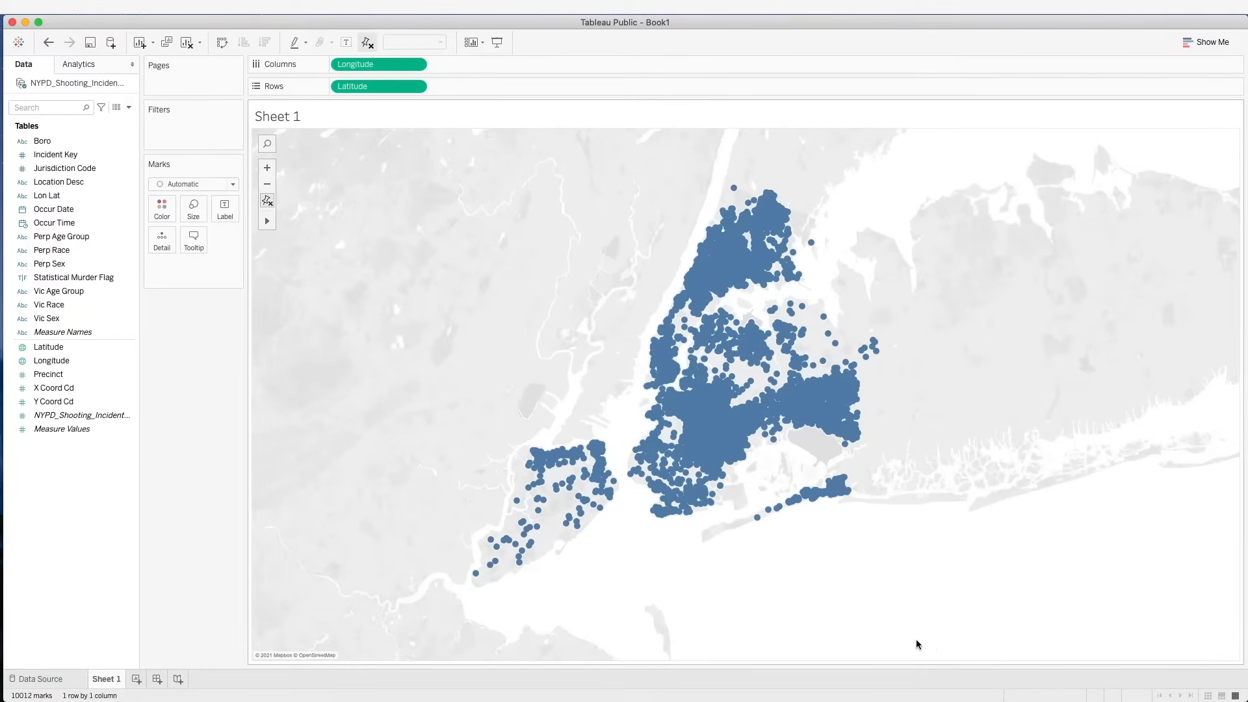
mouse_move(898, 630)
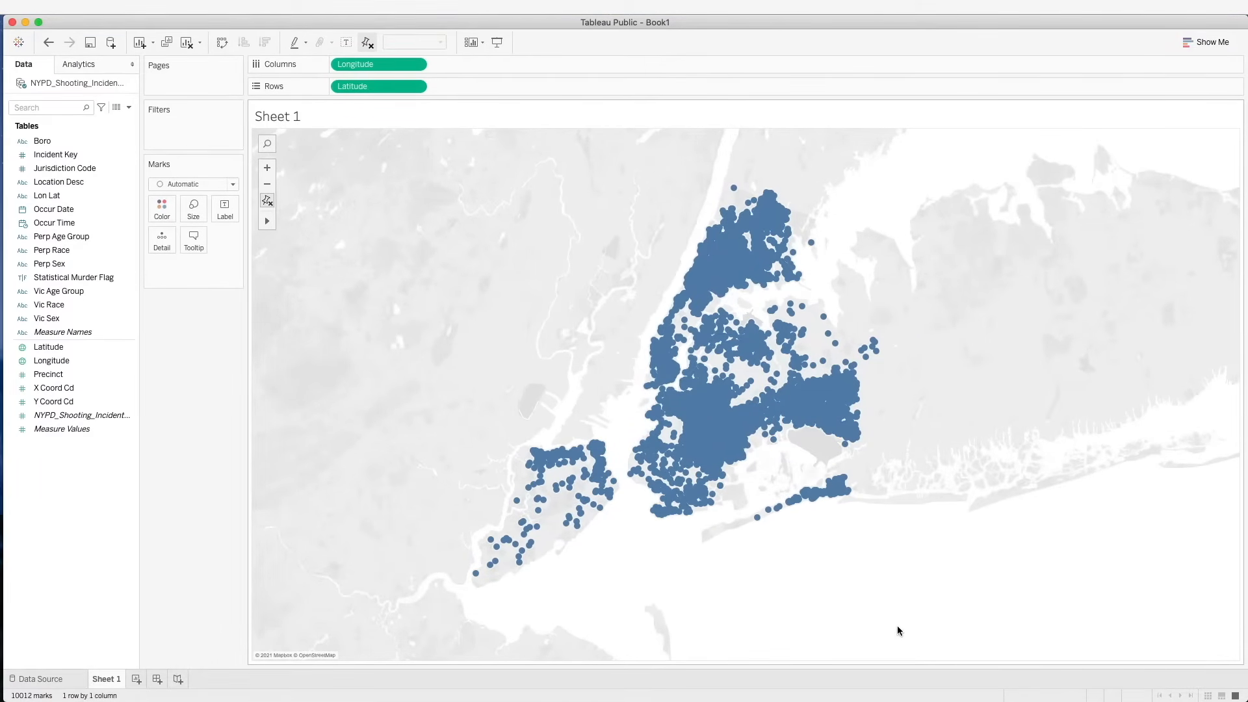
mouse_move(434, 165)
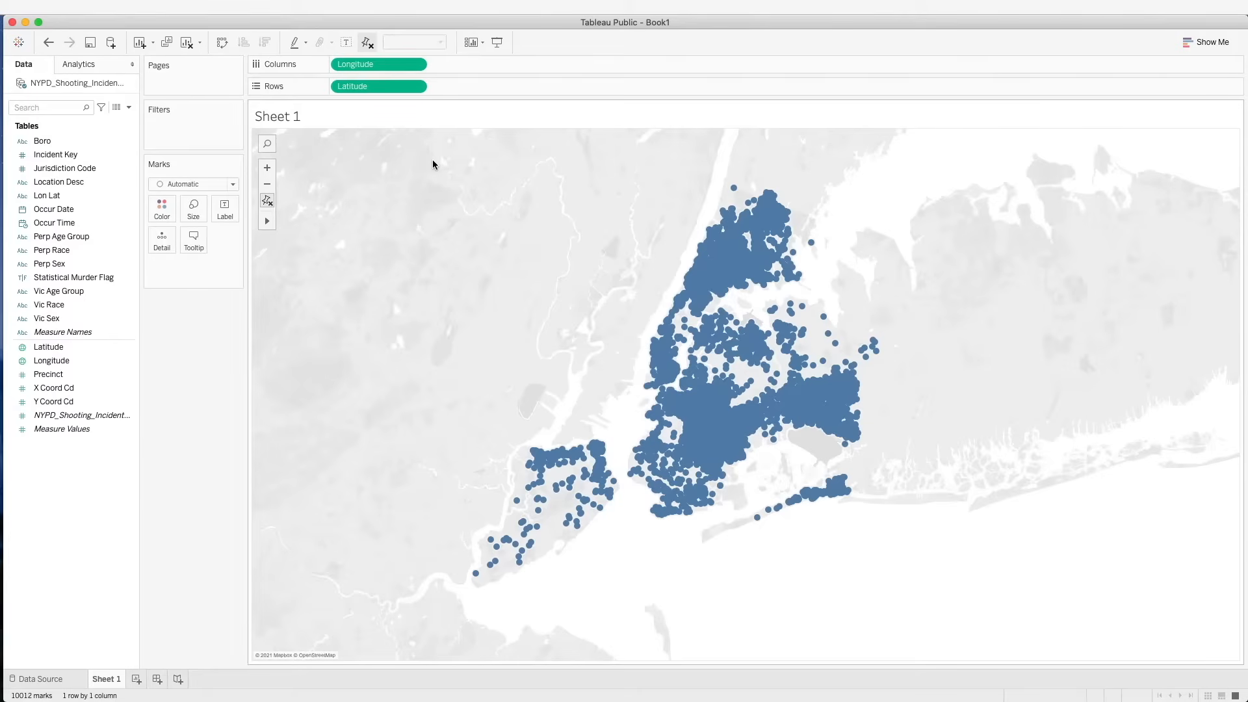
mouse_move(668, 169)
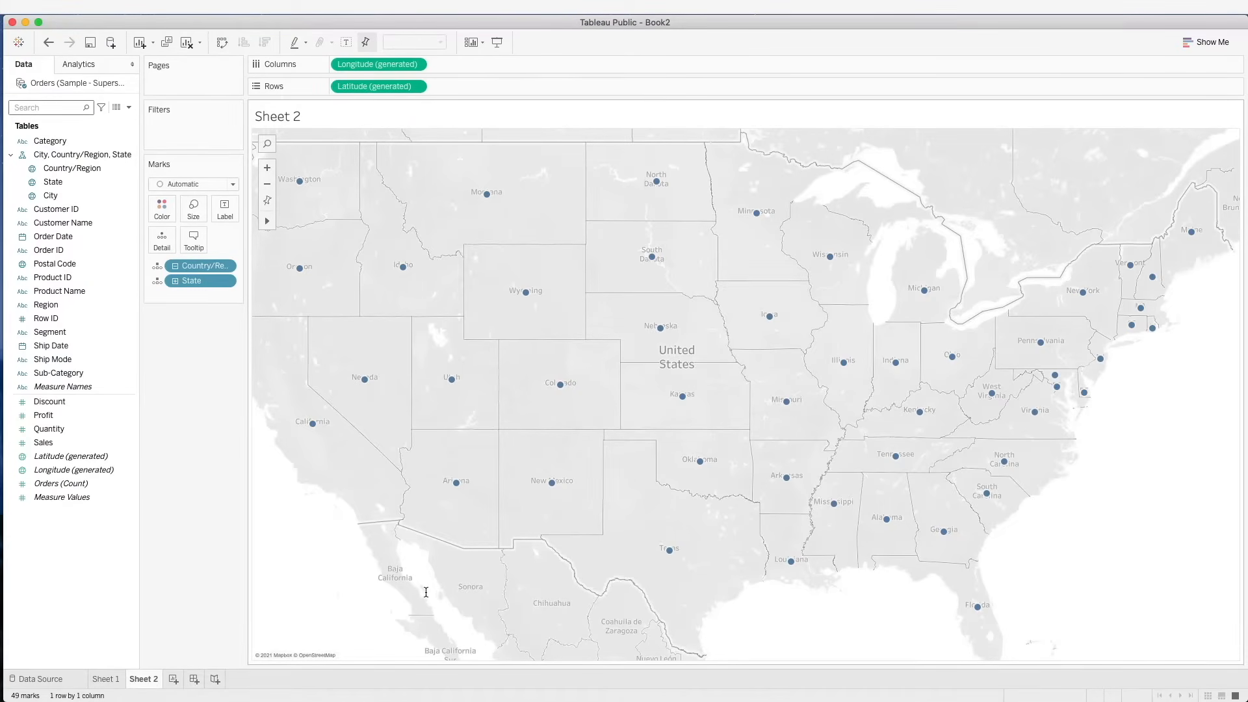
mouse_move(34, 525)
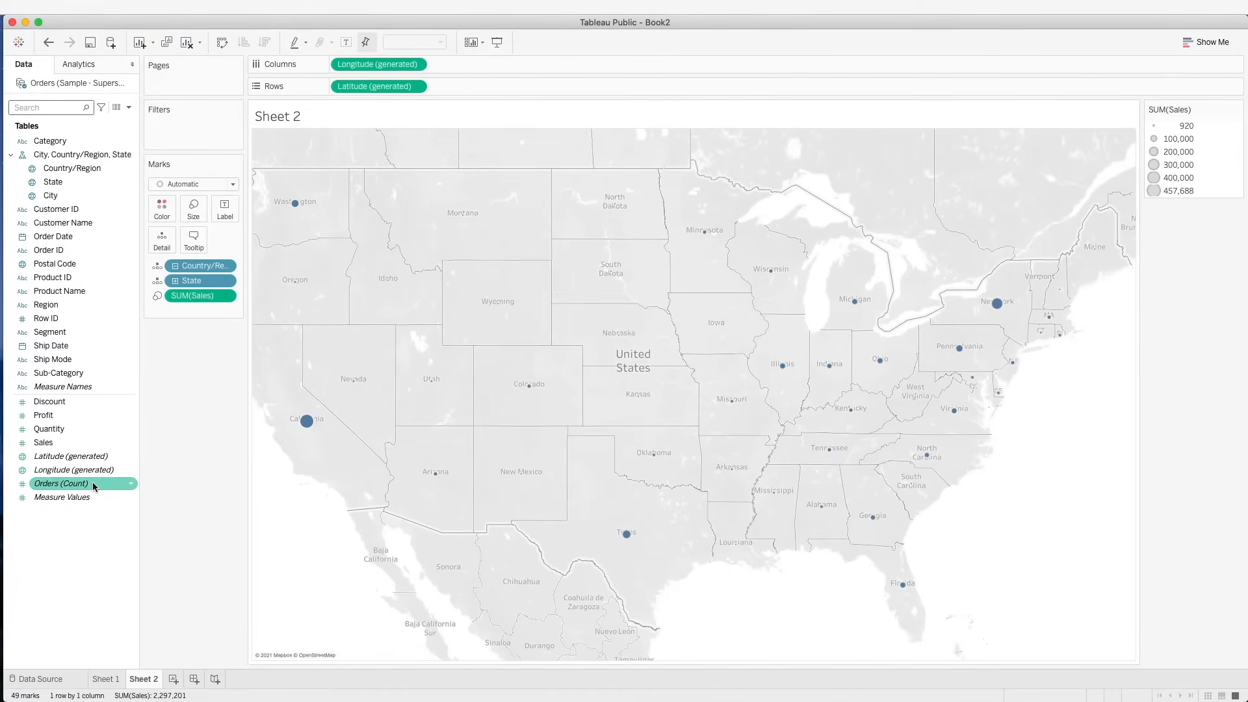
mouse_move(207, 307)
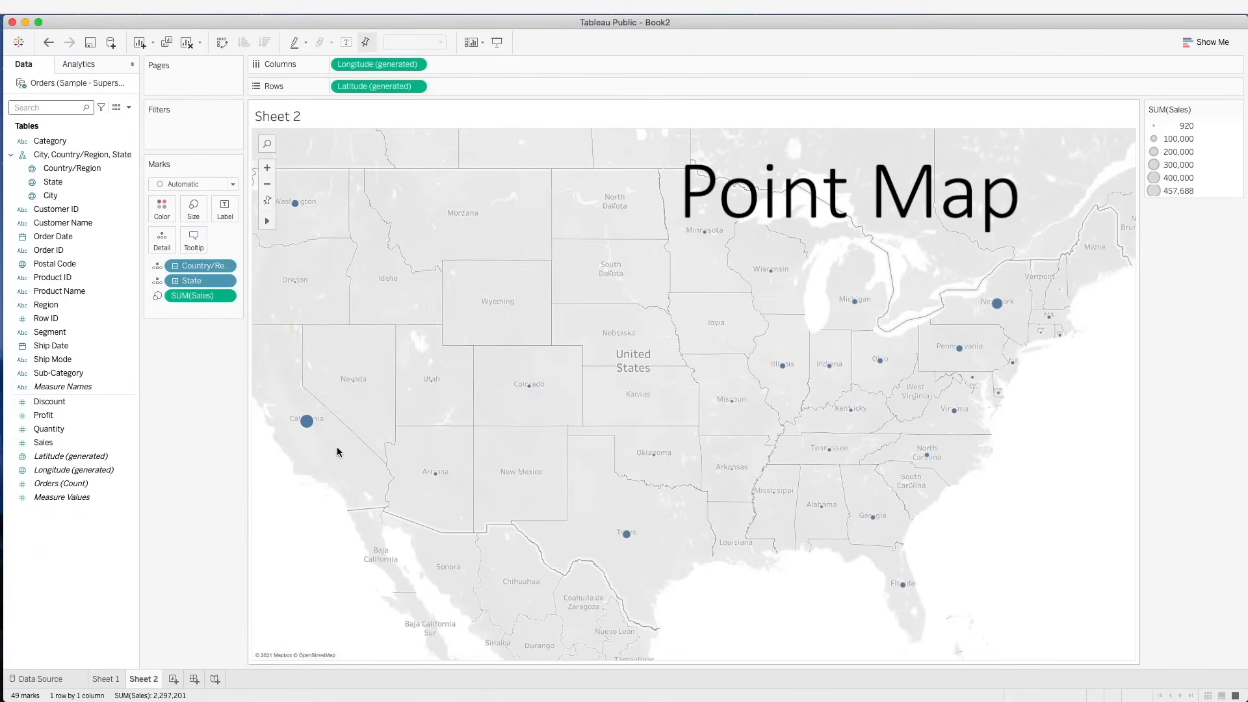
mouse_move(377, 413)
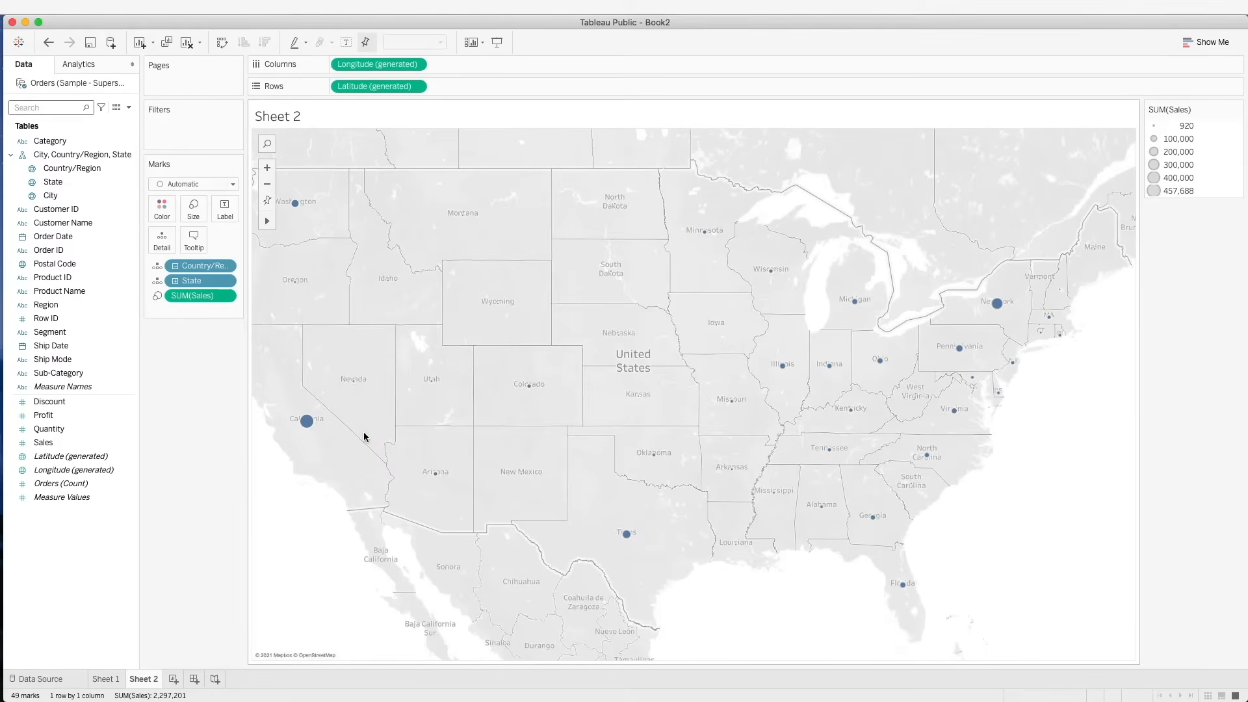
mouse_move(313, 508)
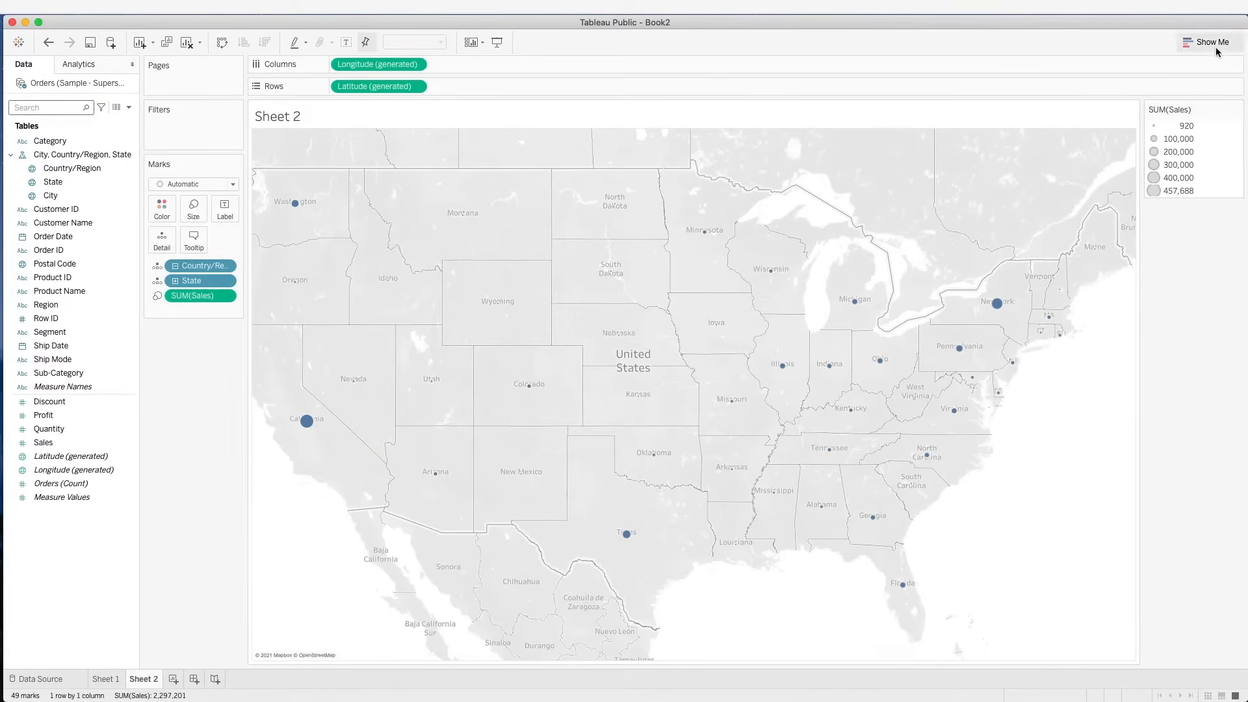
Convert the state map to a filled map shaded by SUM(Sales) on Color
click(1209, 41)
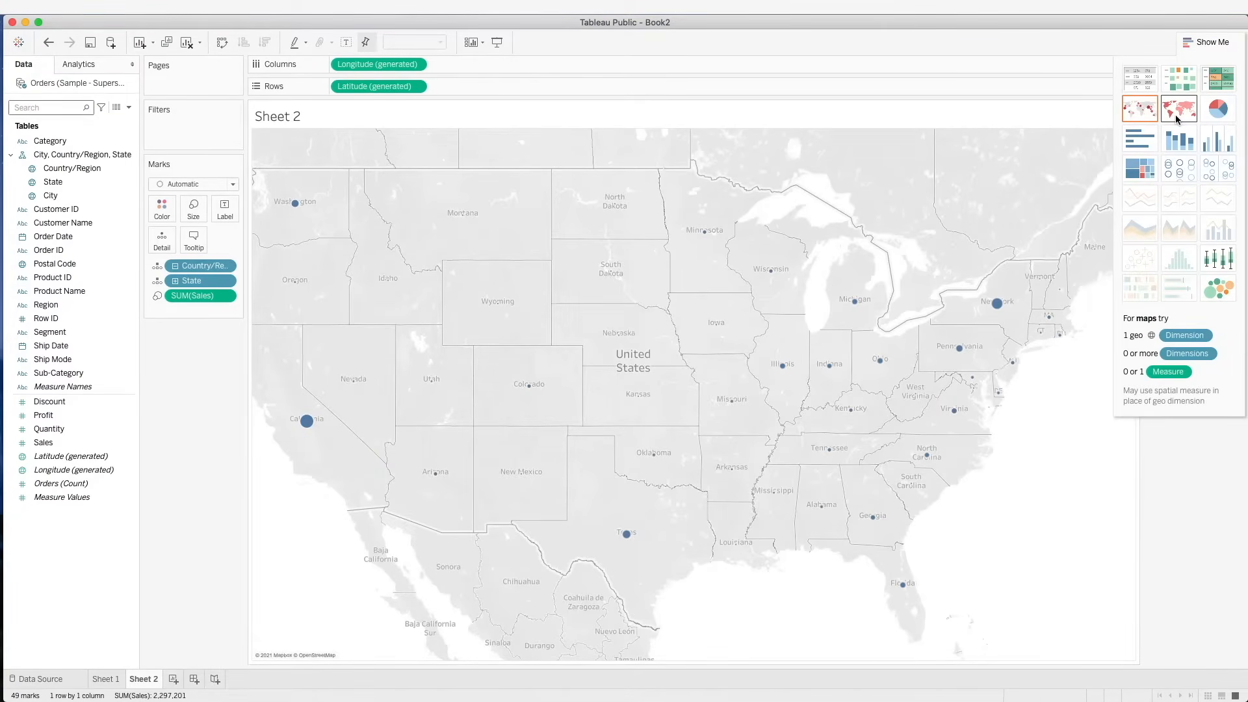
click(1179, 108)
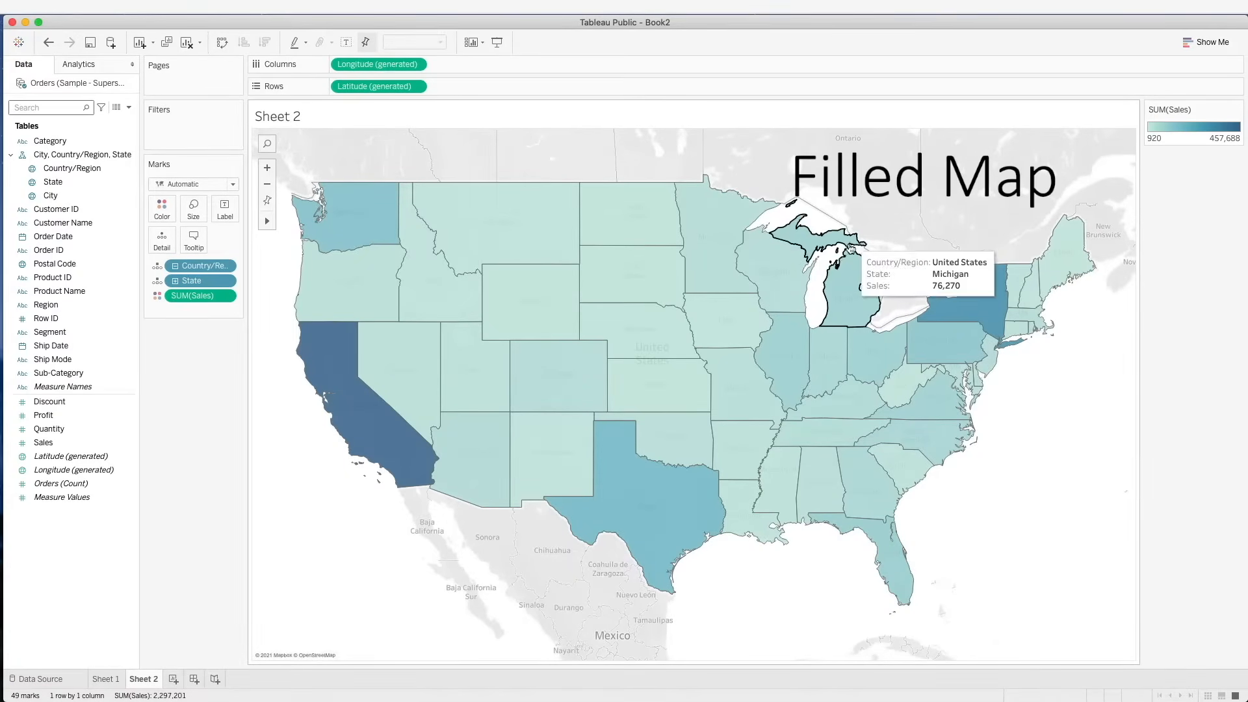
mouse_move(490, 288)
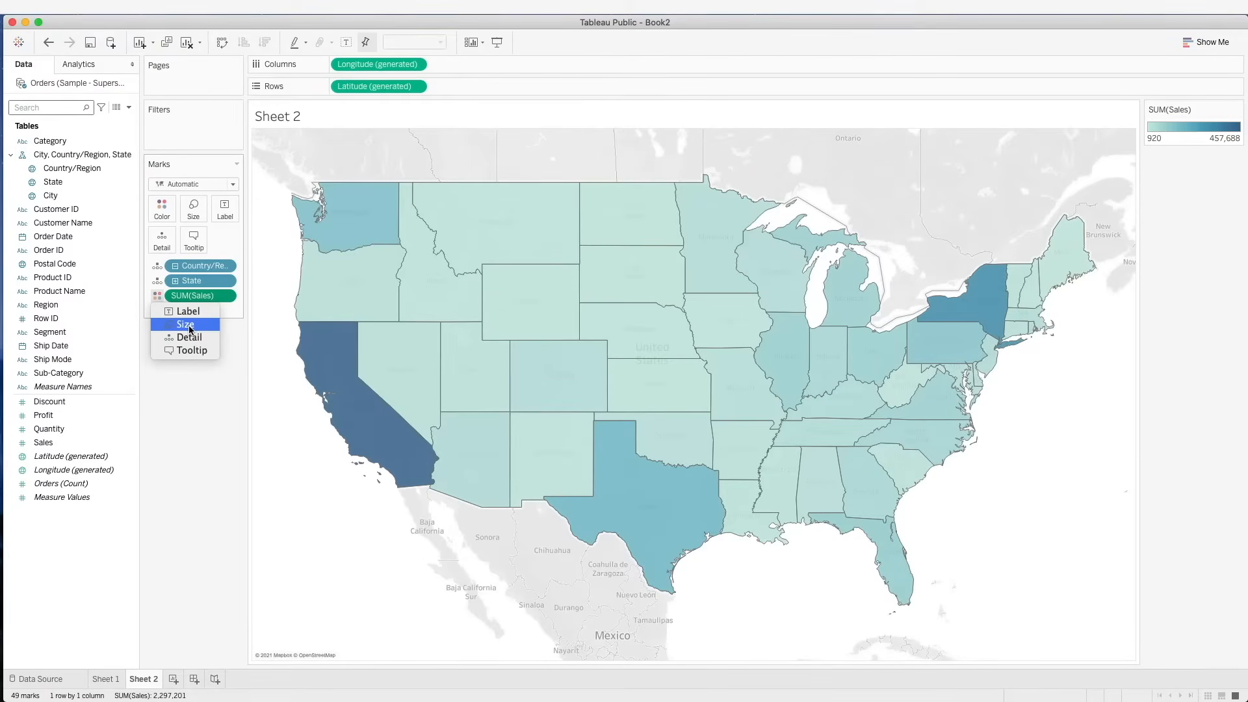
click(185, 324)
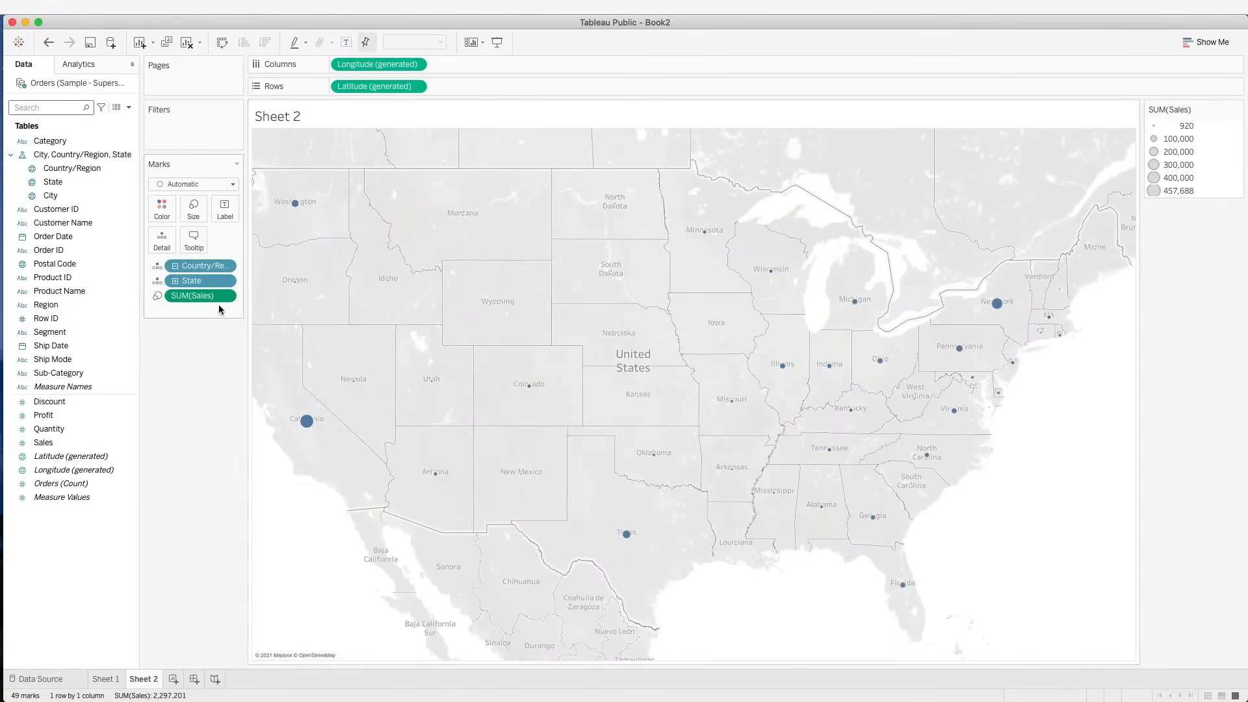
click(157, 295)
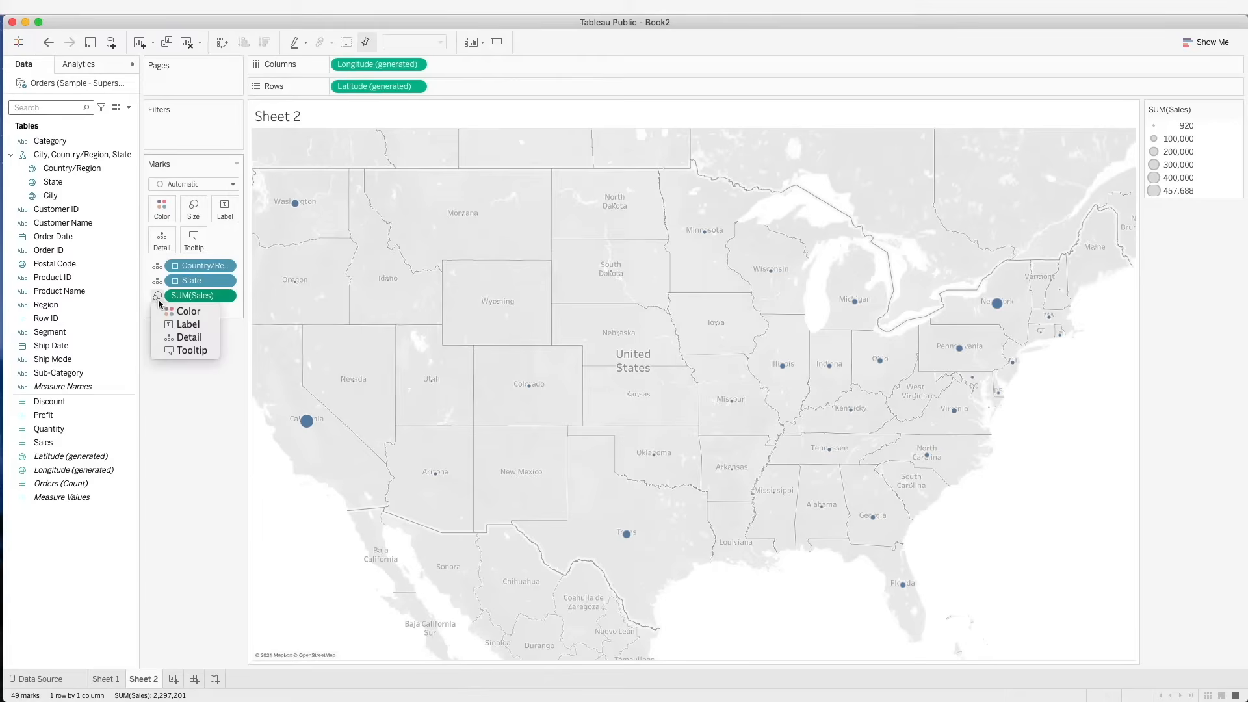
click(188, 311)
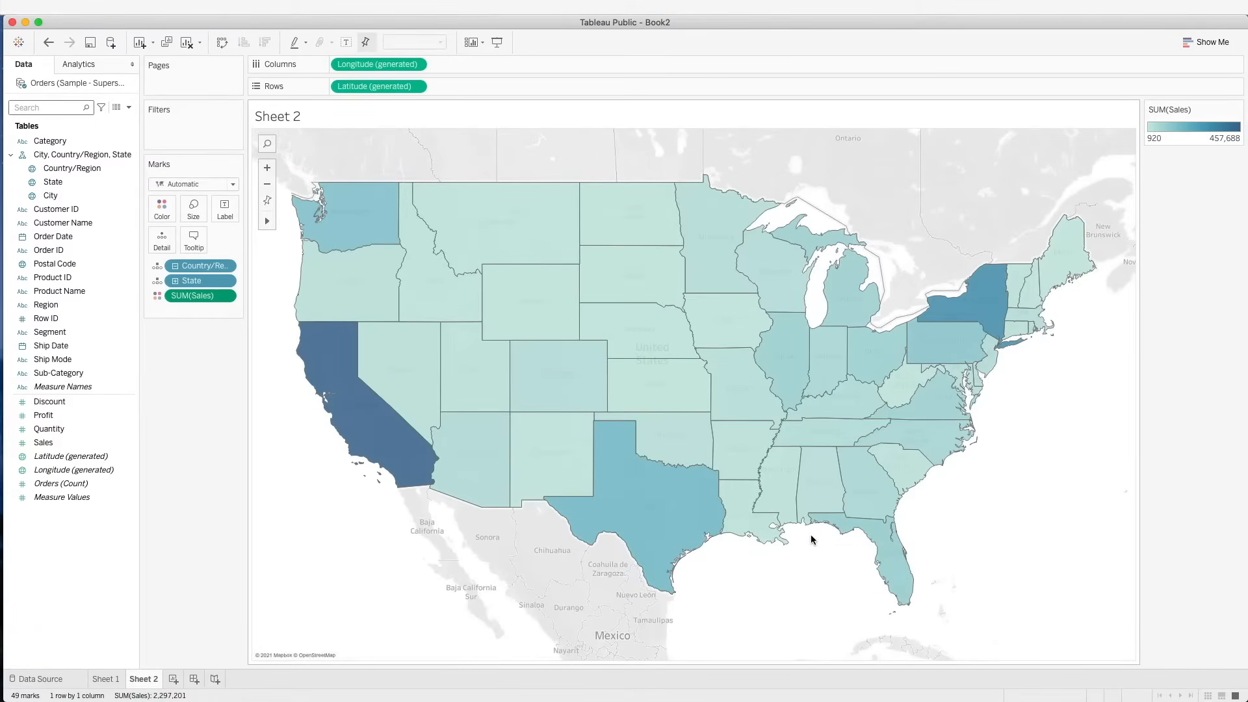
mouse_move(1185, 471)
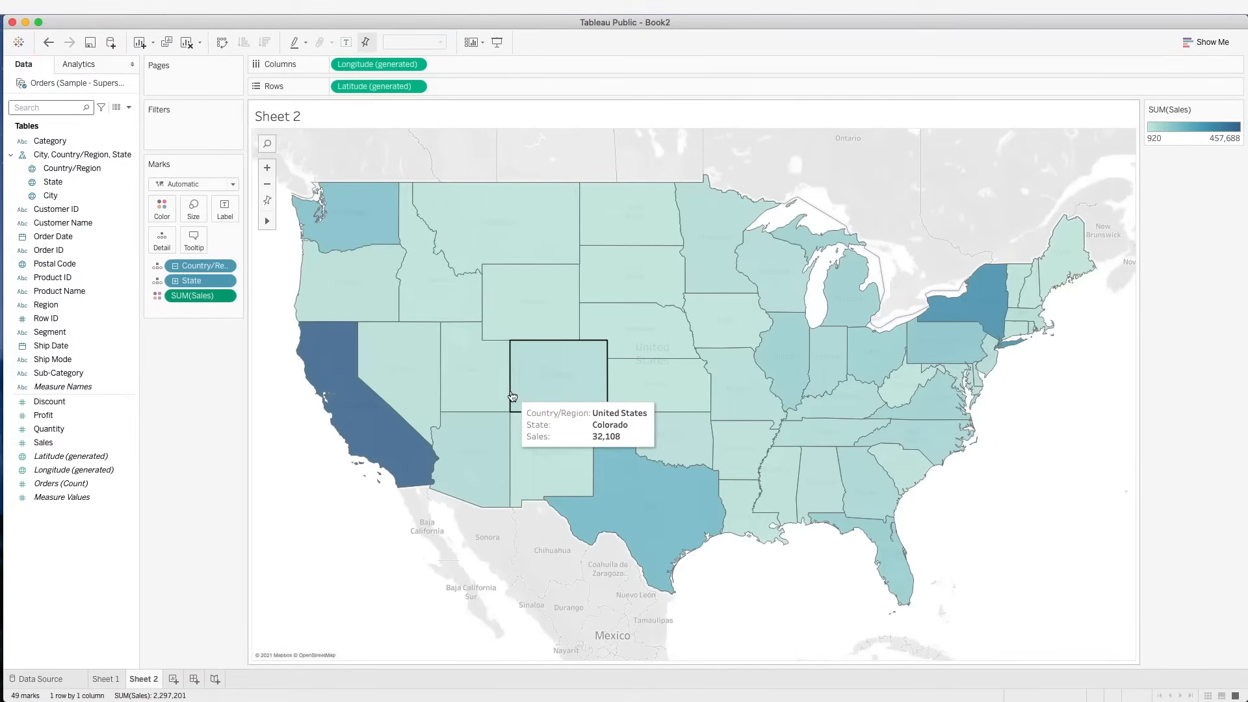
mouse_move(333, 22)
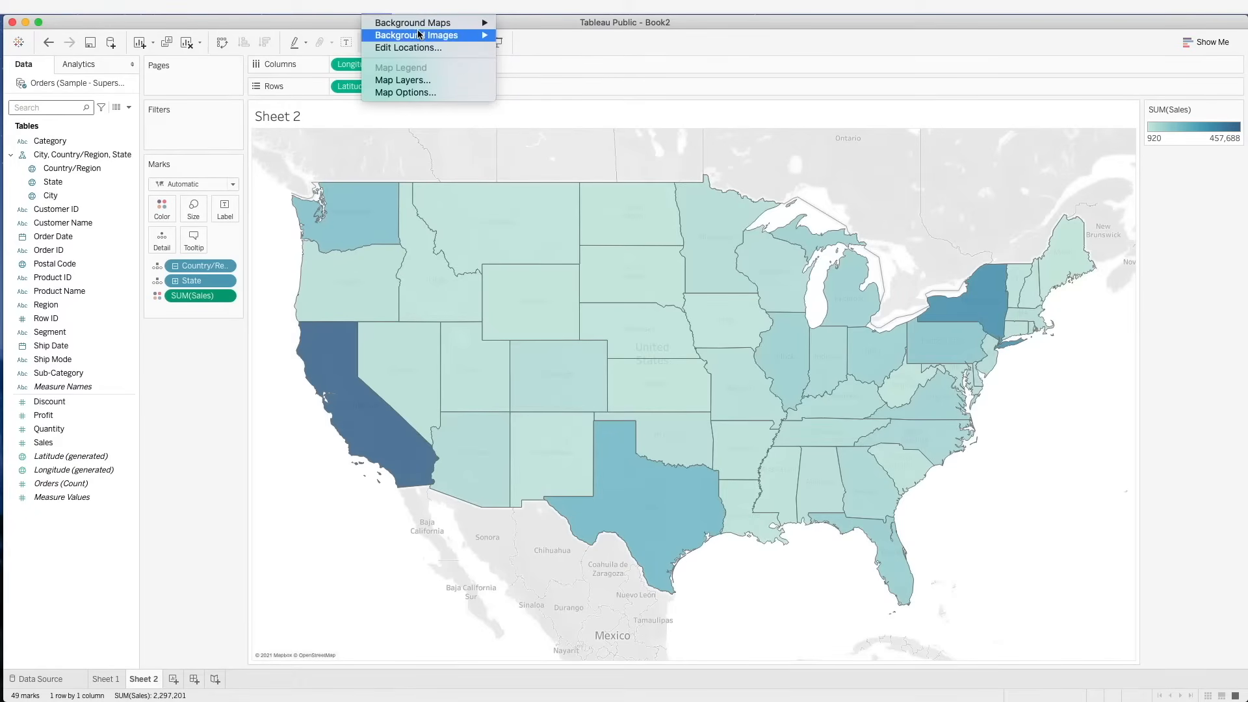
In Map Layers, try the Streets then Normal background style and toggle terrain and coastline layers
click(403, 79)
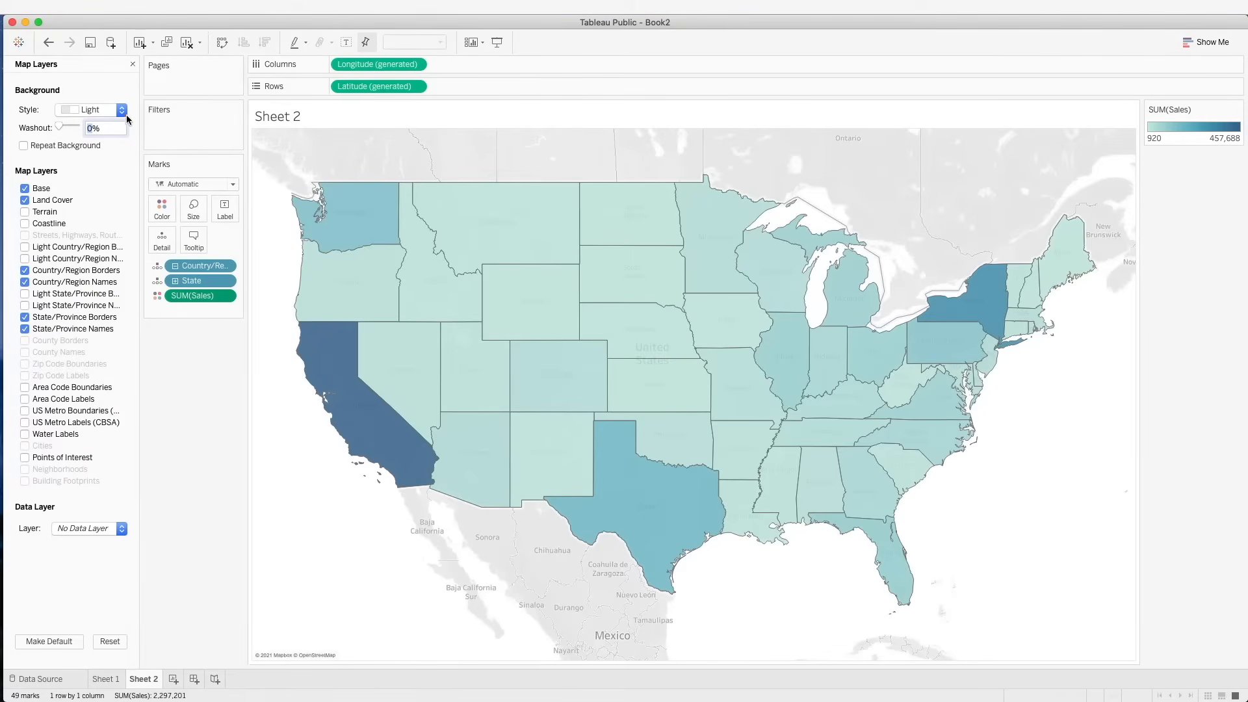
click(120, 109)
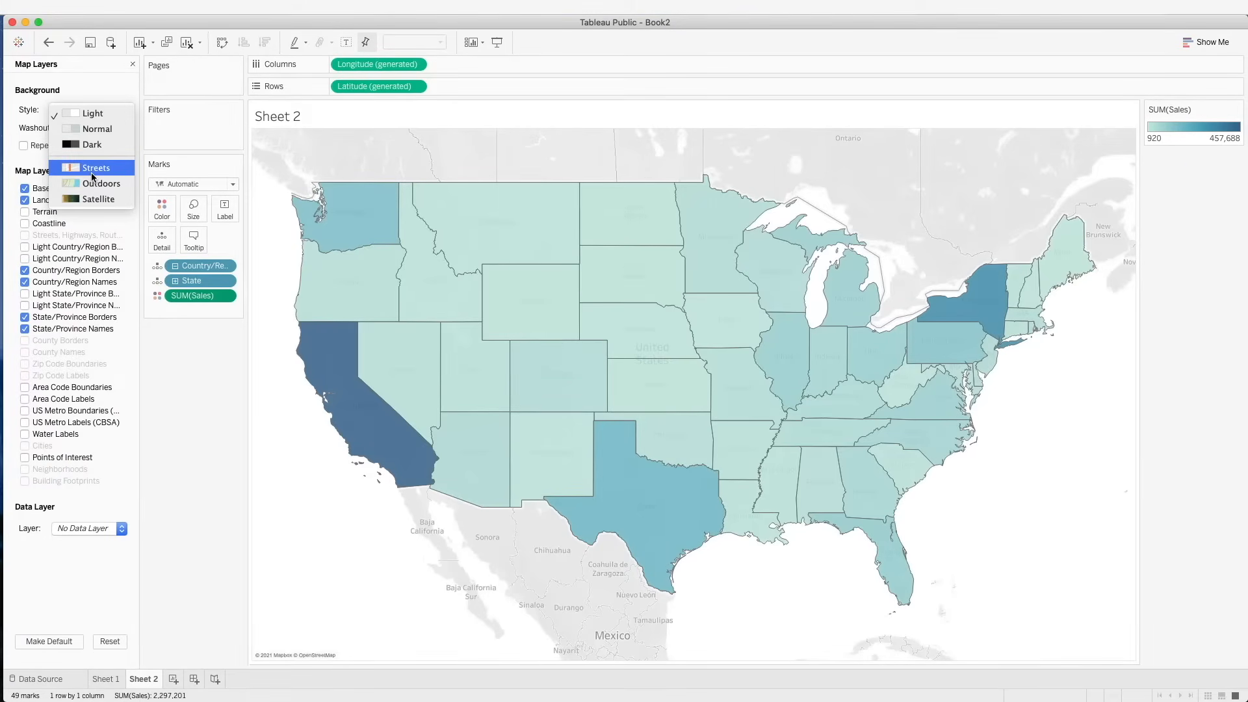
click(96, 168)
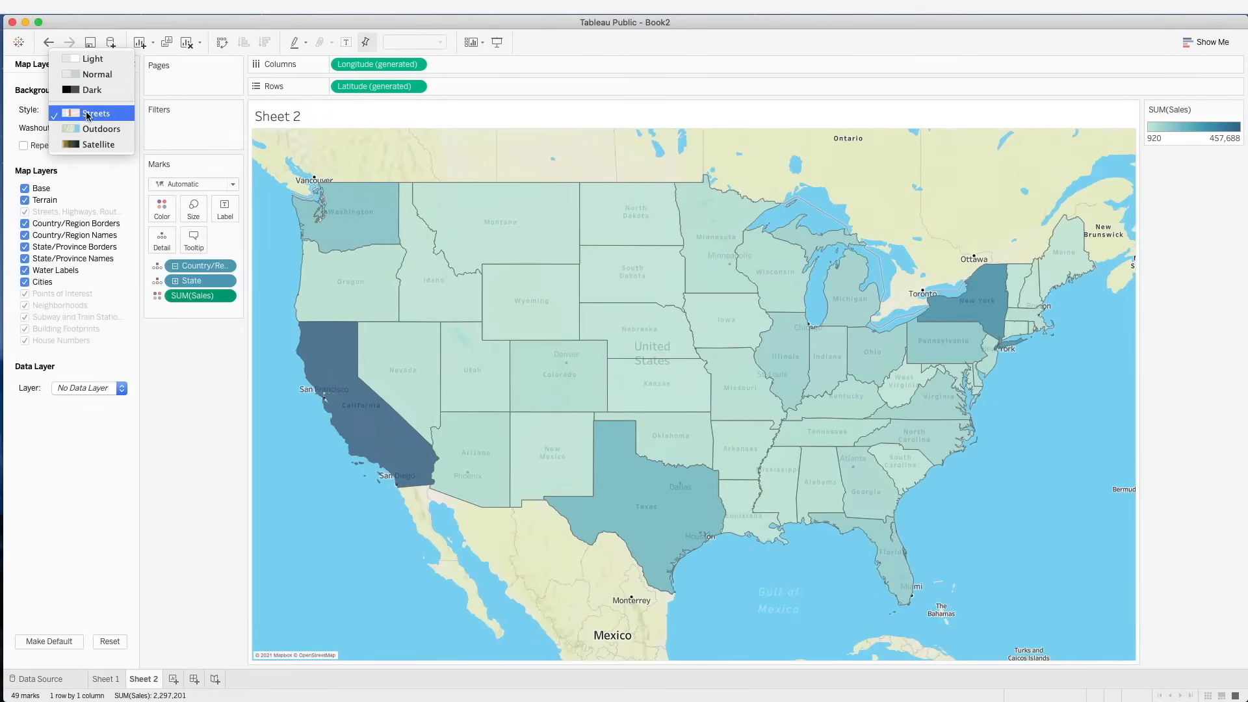
click(97, 74)
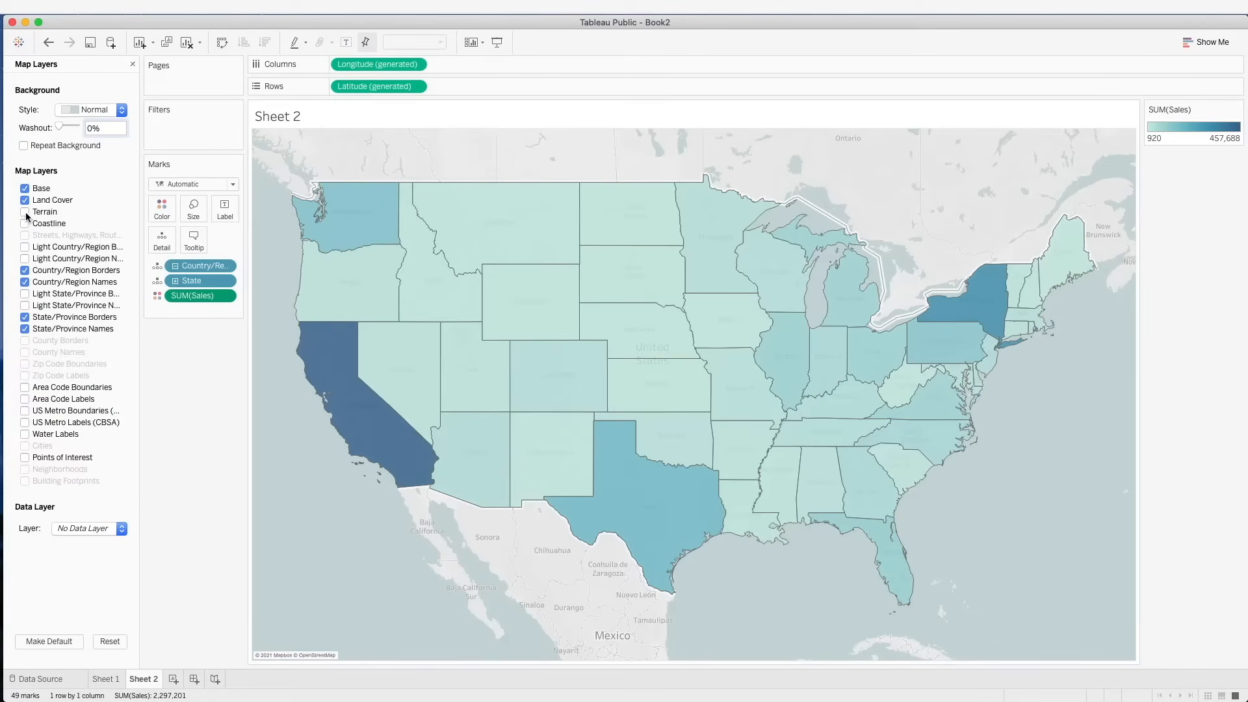
click(23, 212)
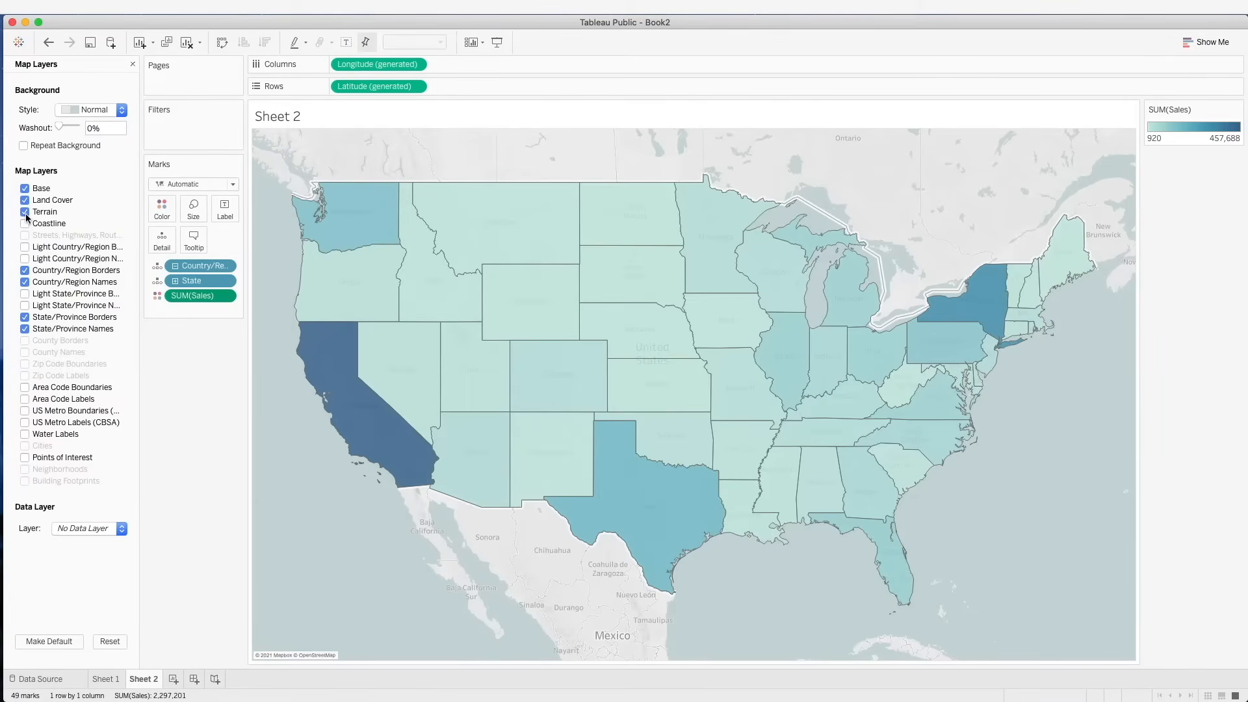
click(24, 224)
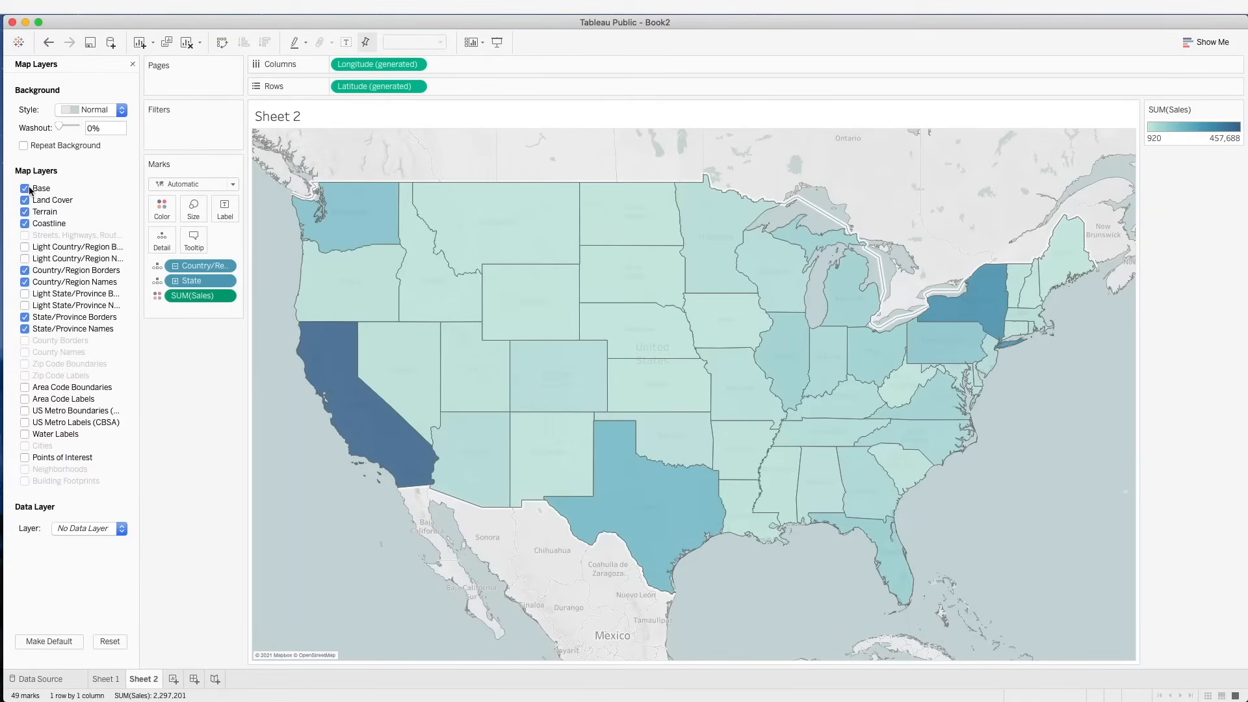
Turn off base, land, country and state border layers, leaving a blank white background
click(24, 187)
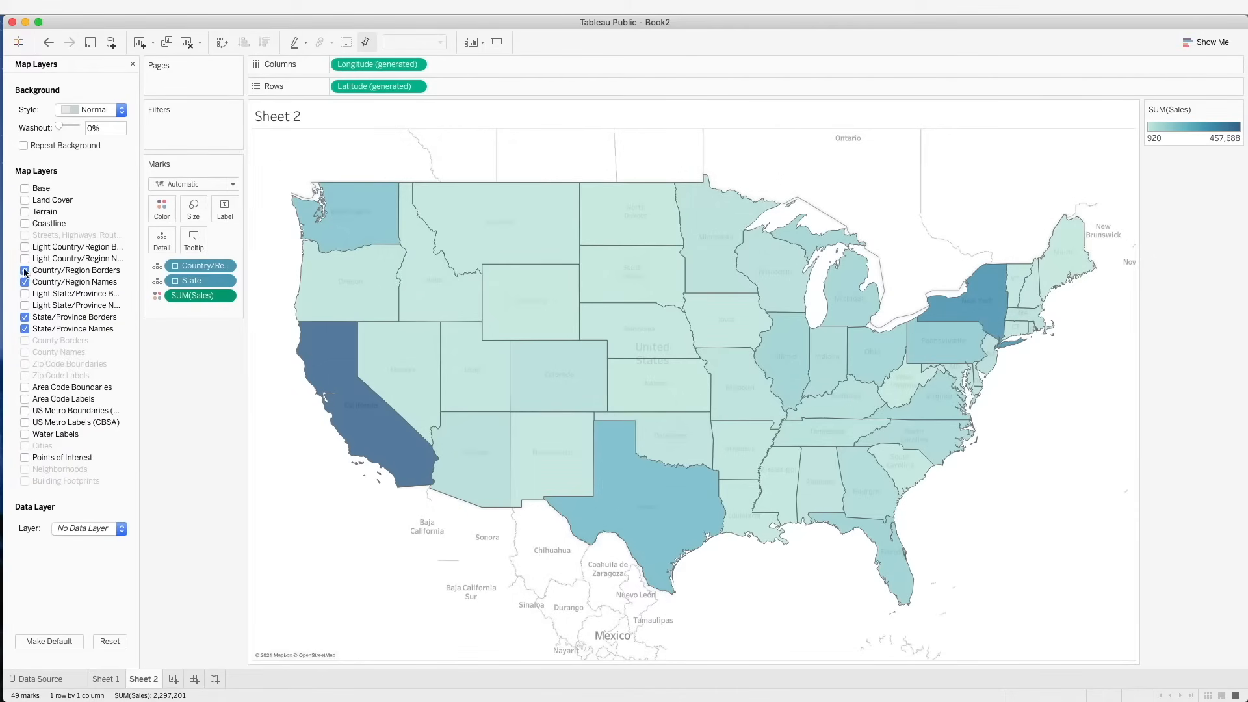
click(24, 269)
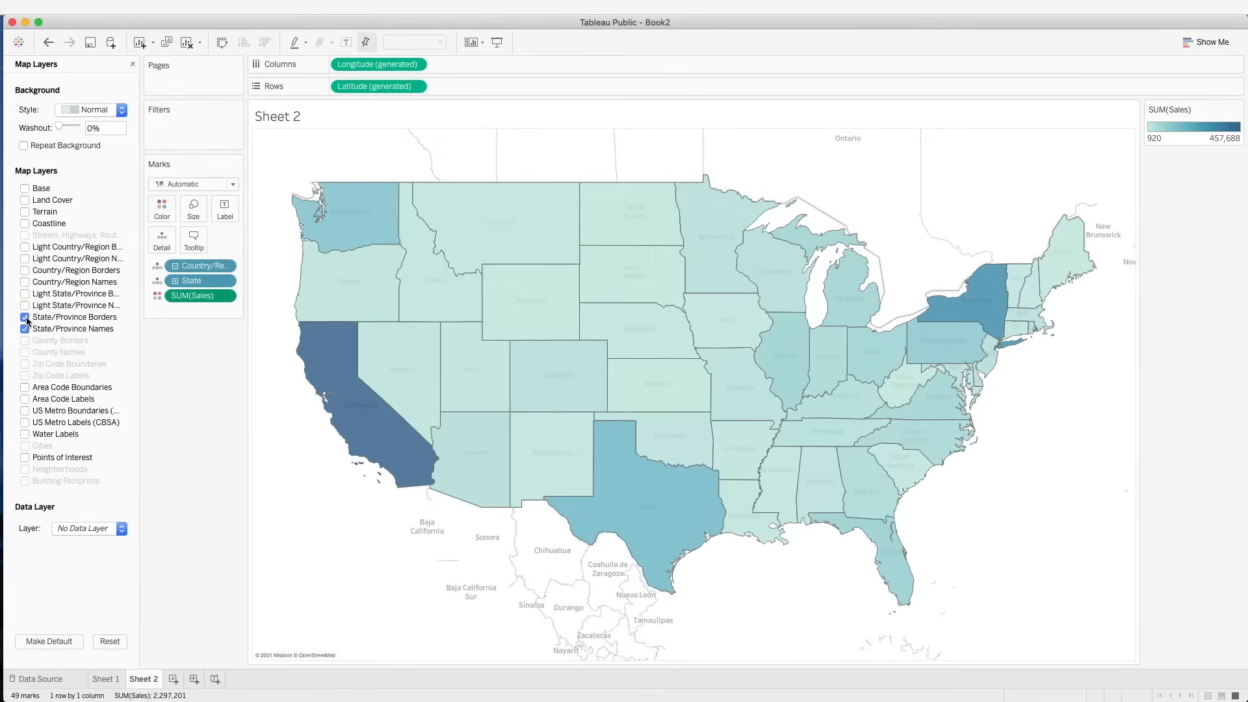
click(24, 329)
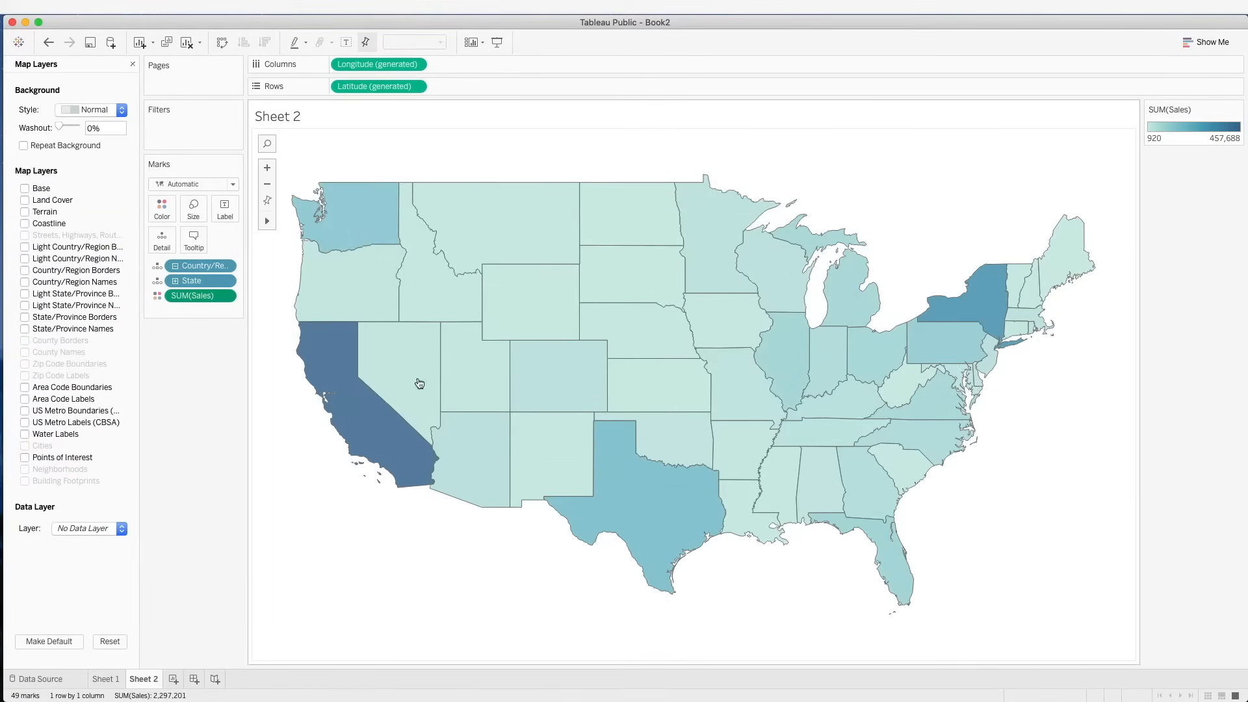
mouse_move(829, 359)
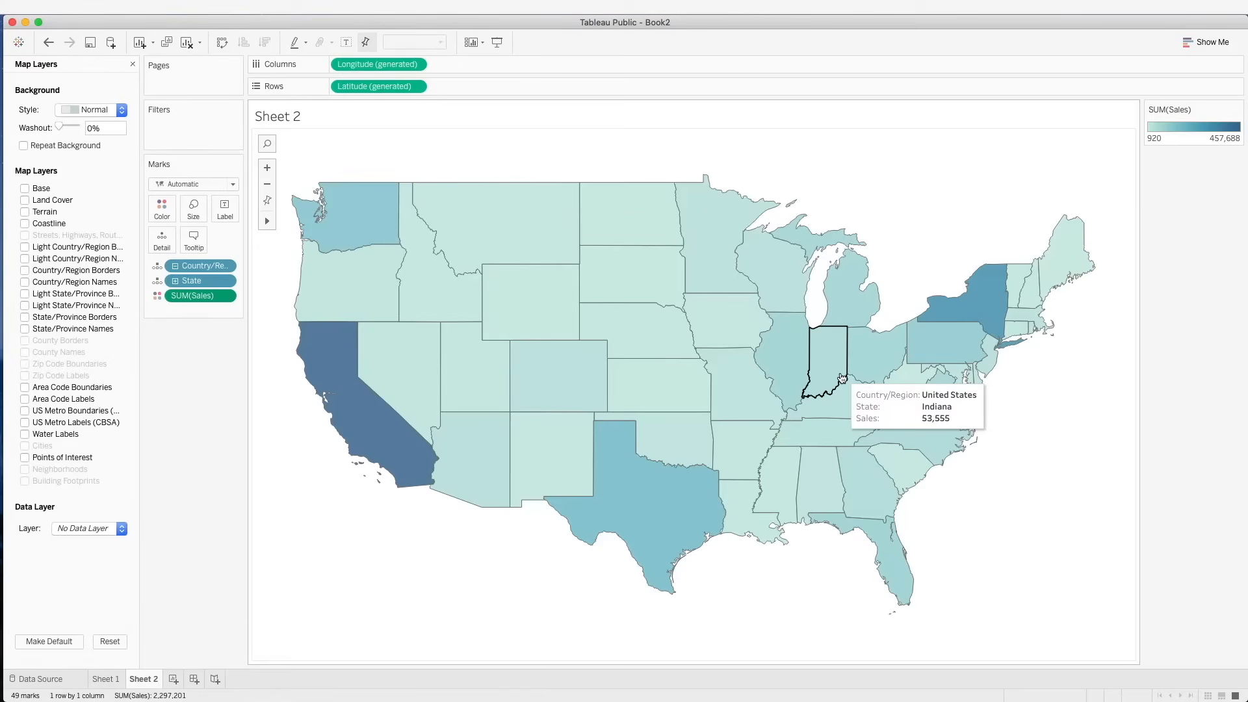
mouse_move(455, 515)
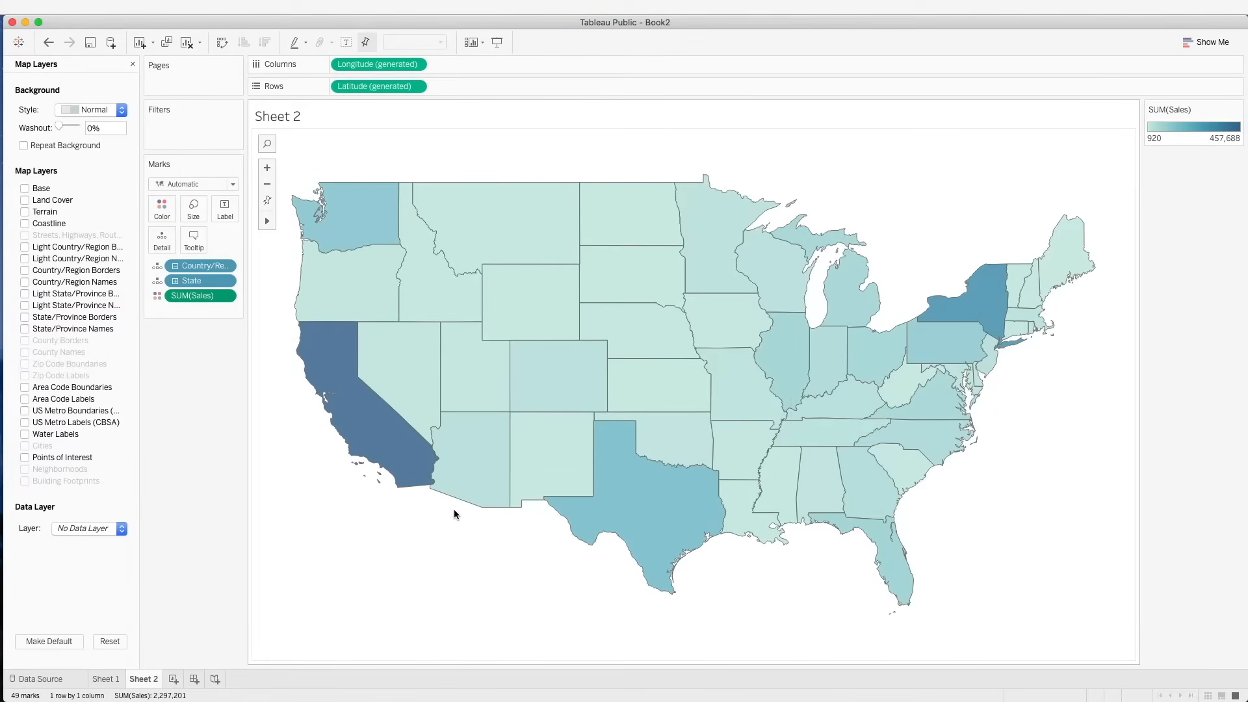
click(133, 65)
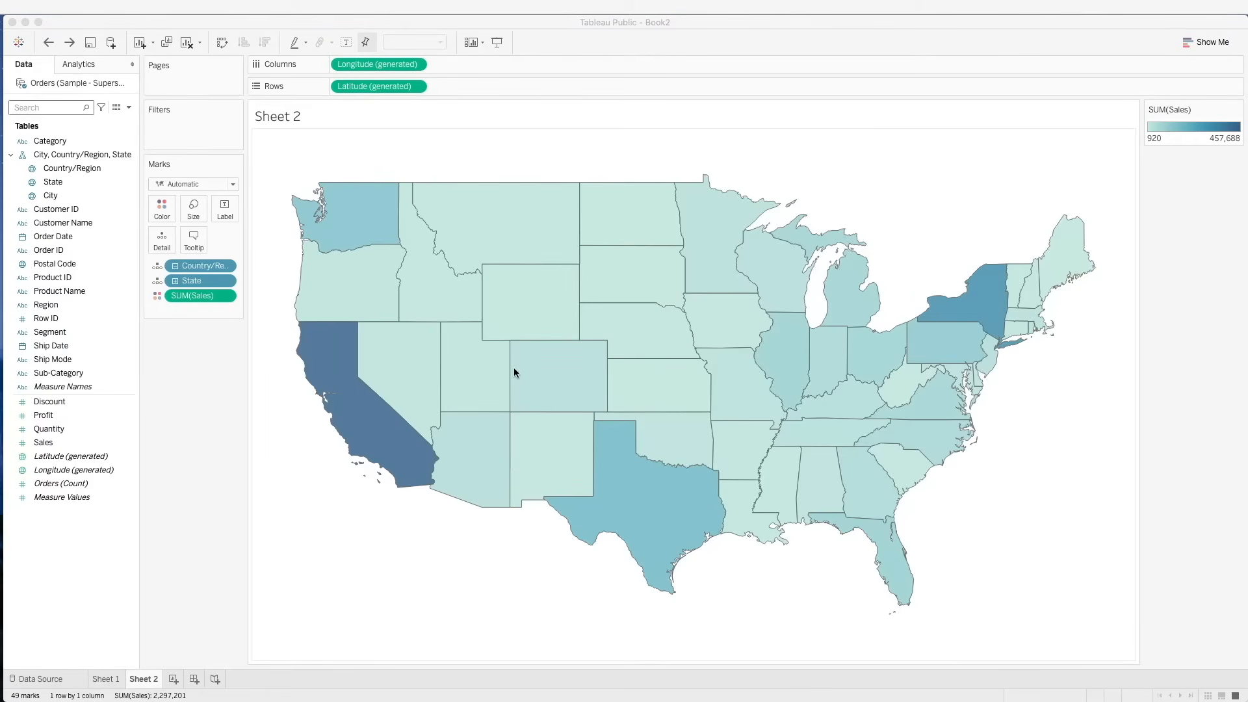
mouse_move(12, 541)
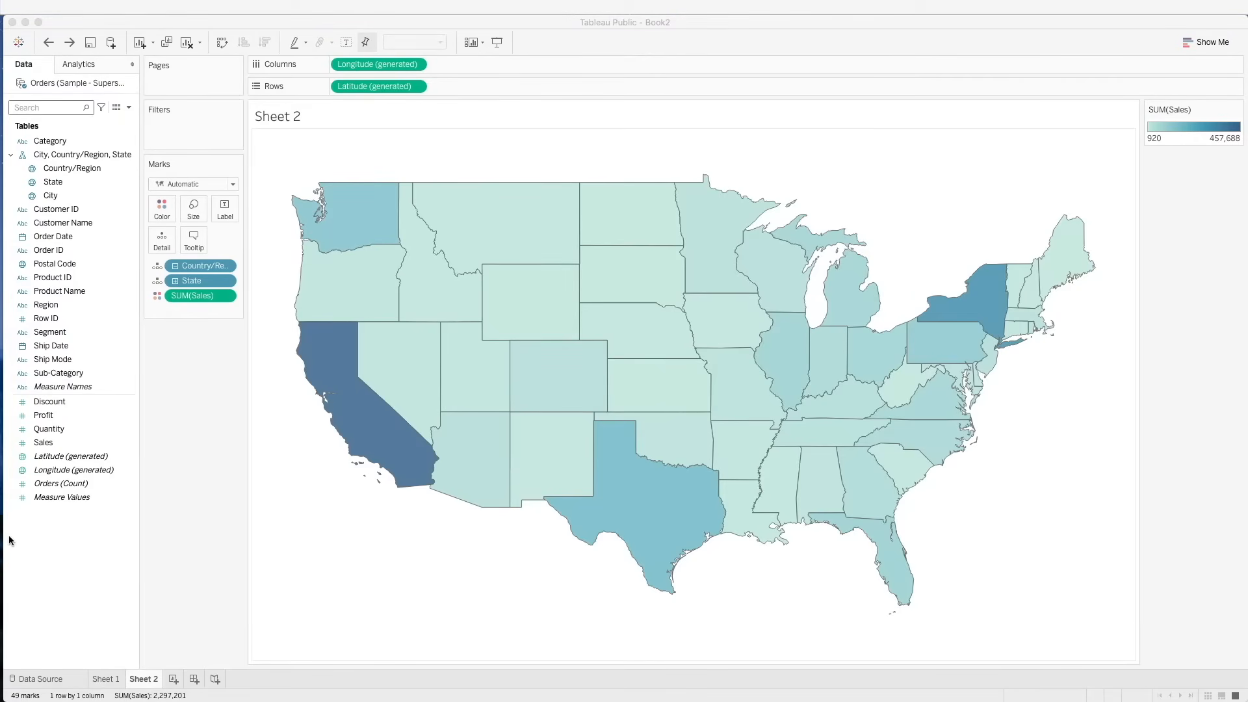
Shade the states by SUM(Profit) on Color instead of sales
click(44, 415)
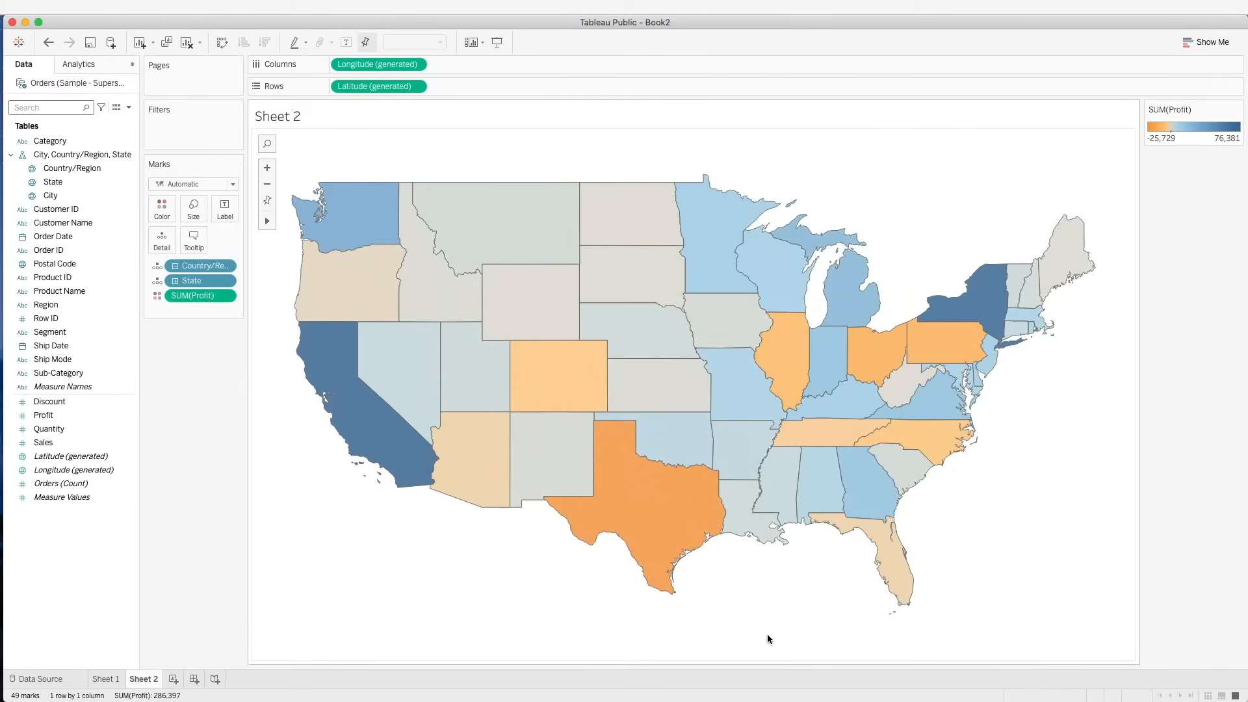
mouse_move(776, 501)
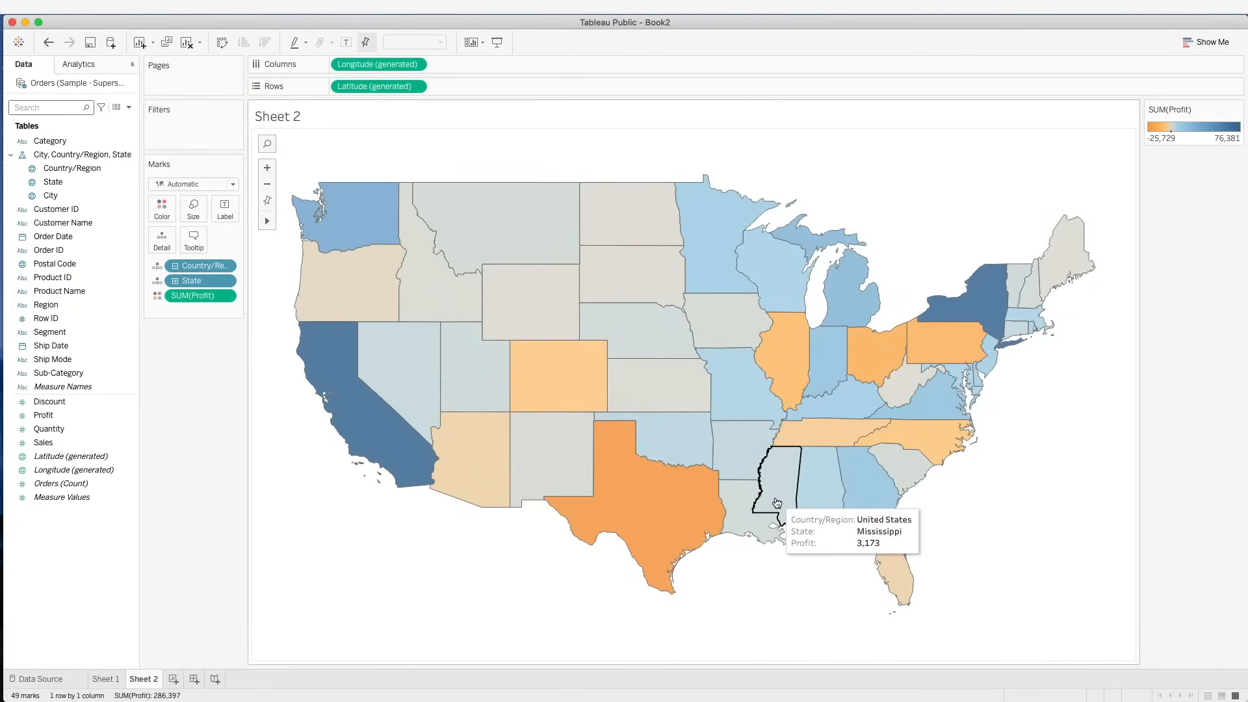
mouse_move(982, 268)
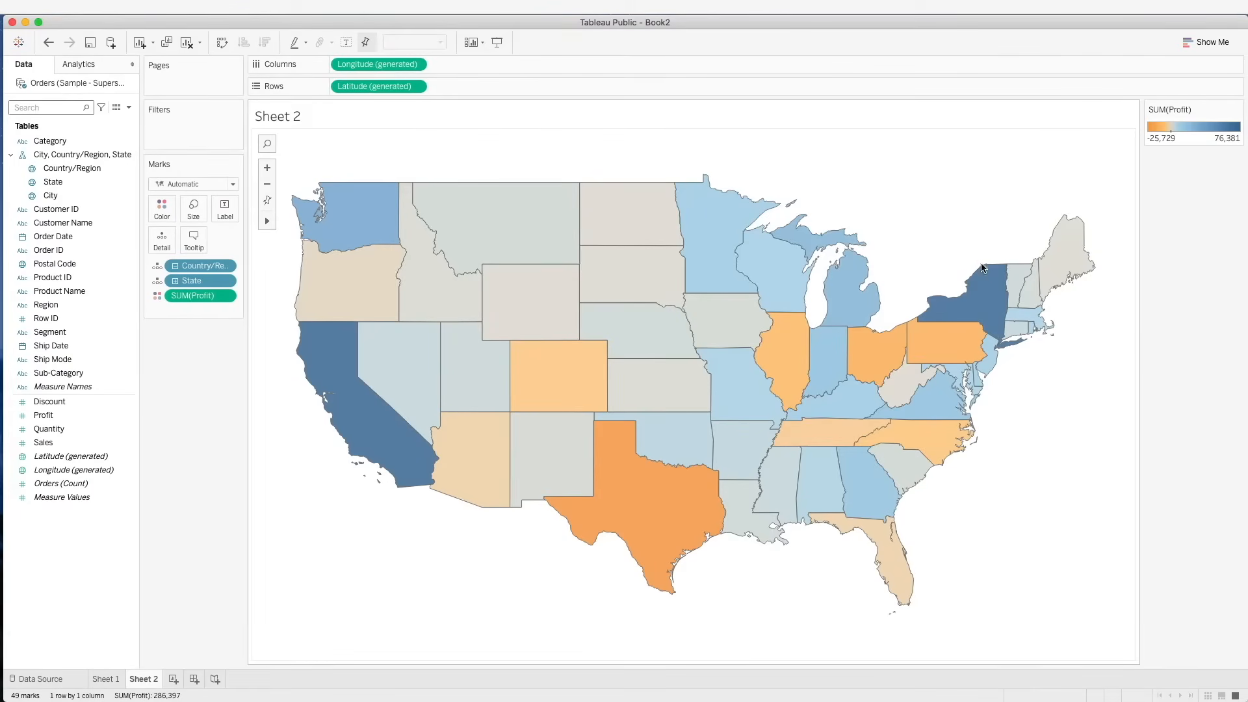
mouse_move(1215, 103)
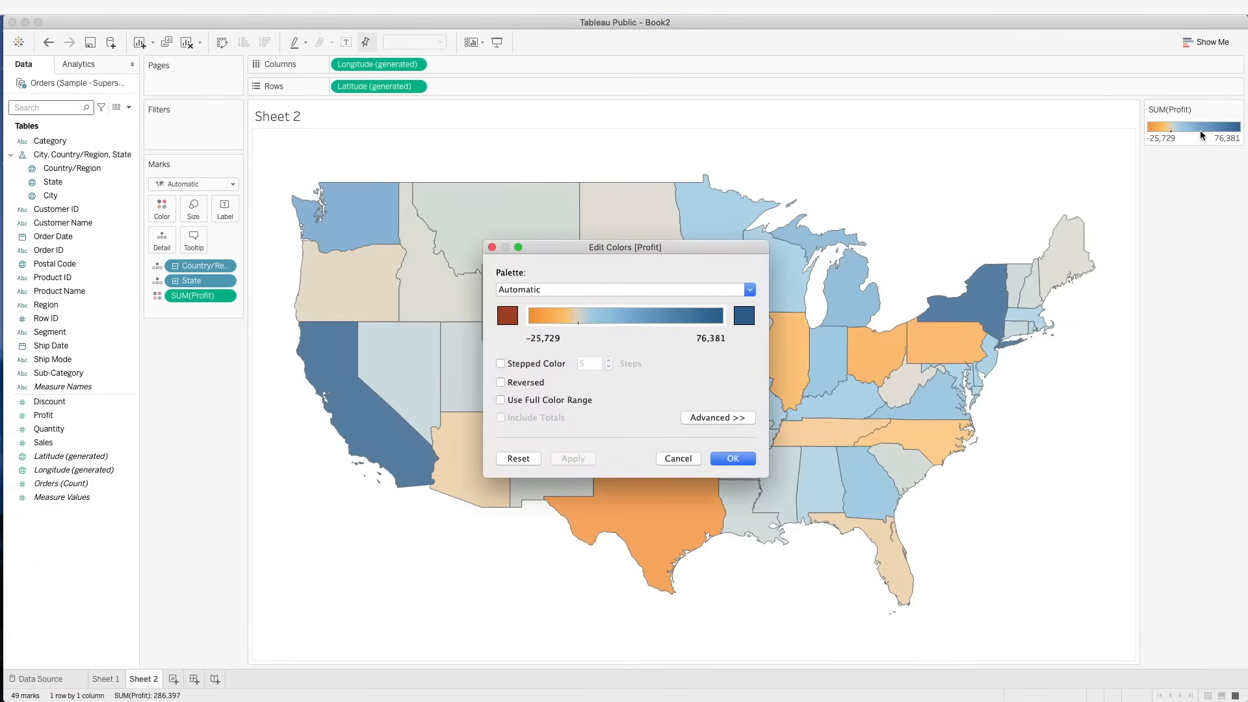
Choose a custom diverging palette with 2 stepped bands, red for losses and green for gains
click(747, 289)
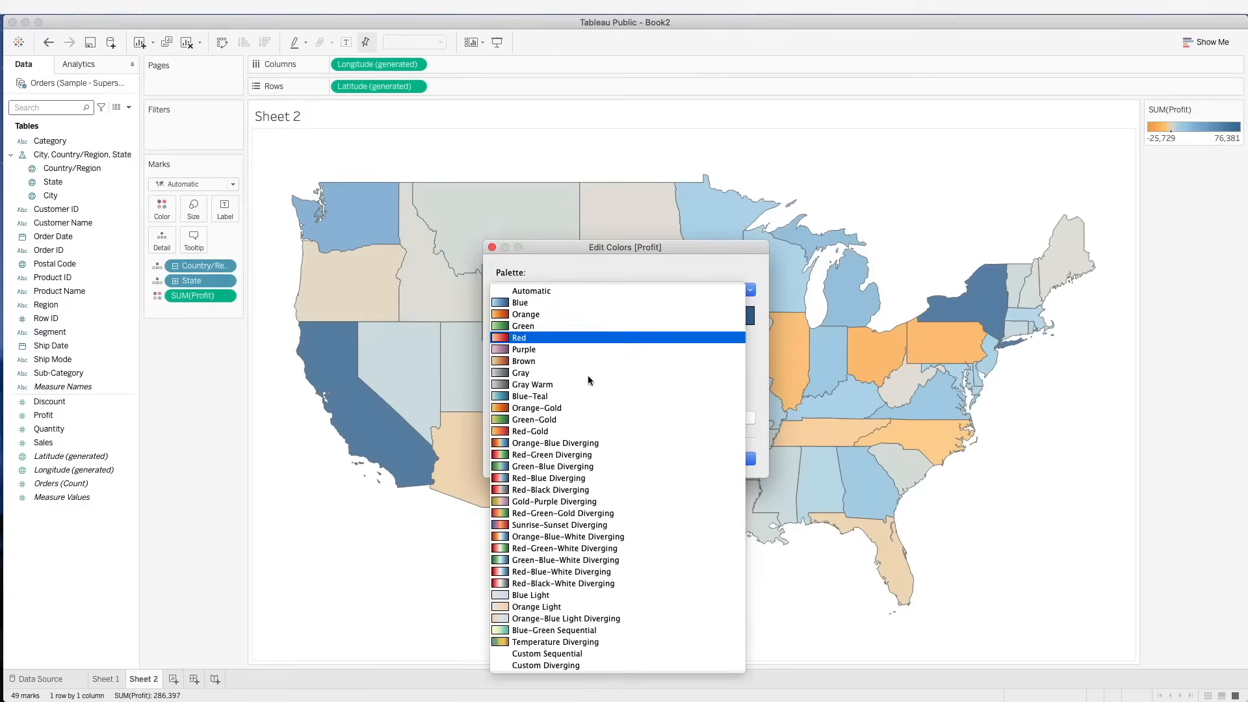
click(545, 664)
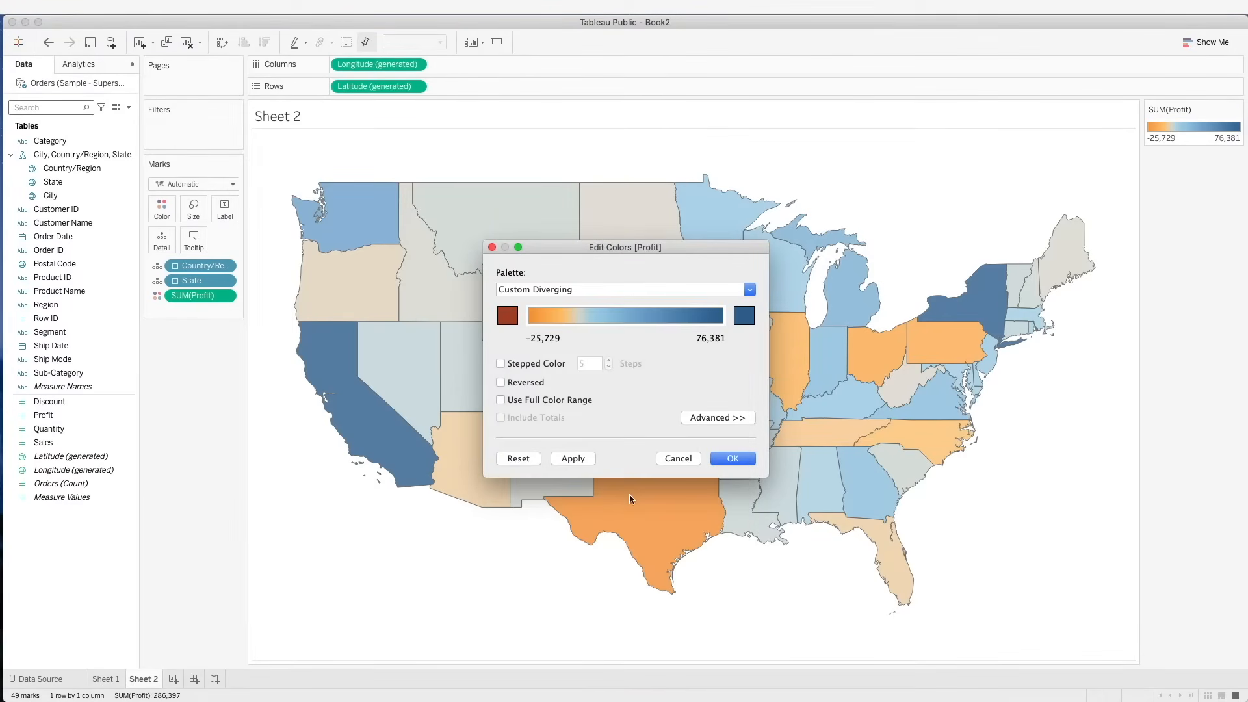
click(500, 362)
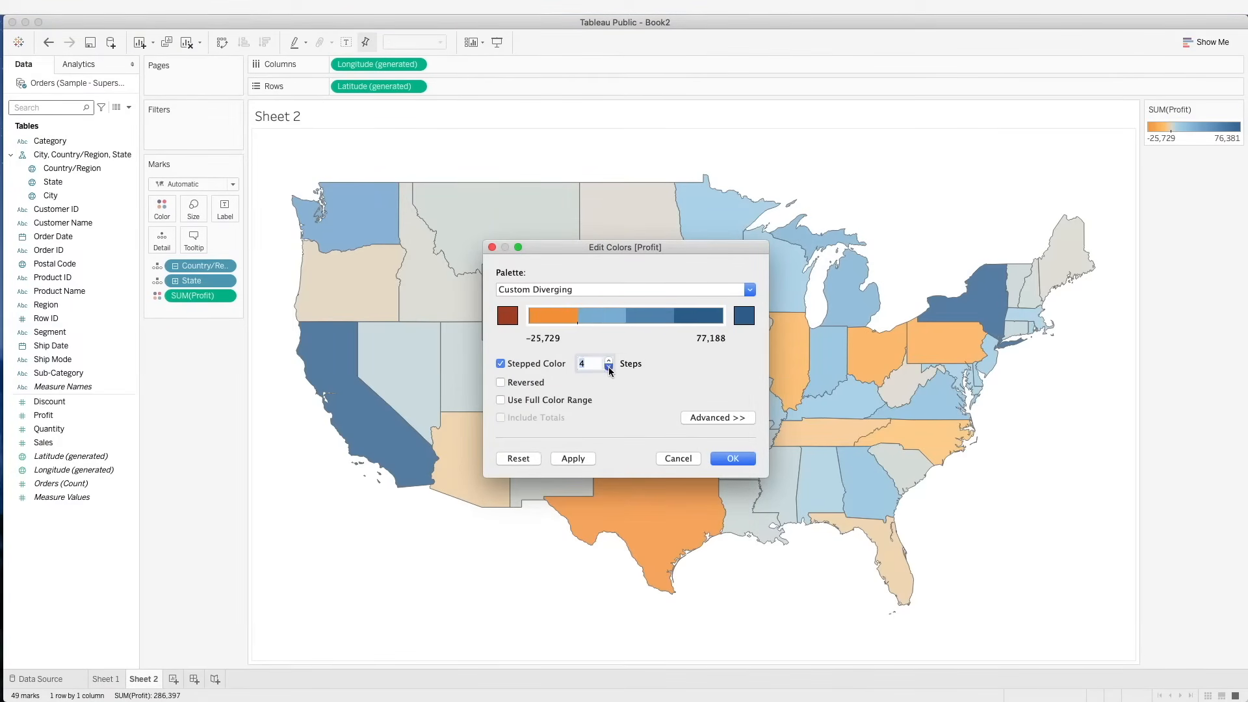
click(609, 366)
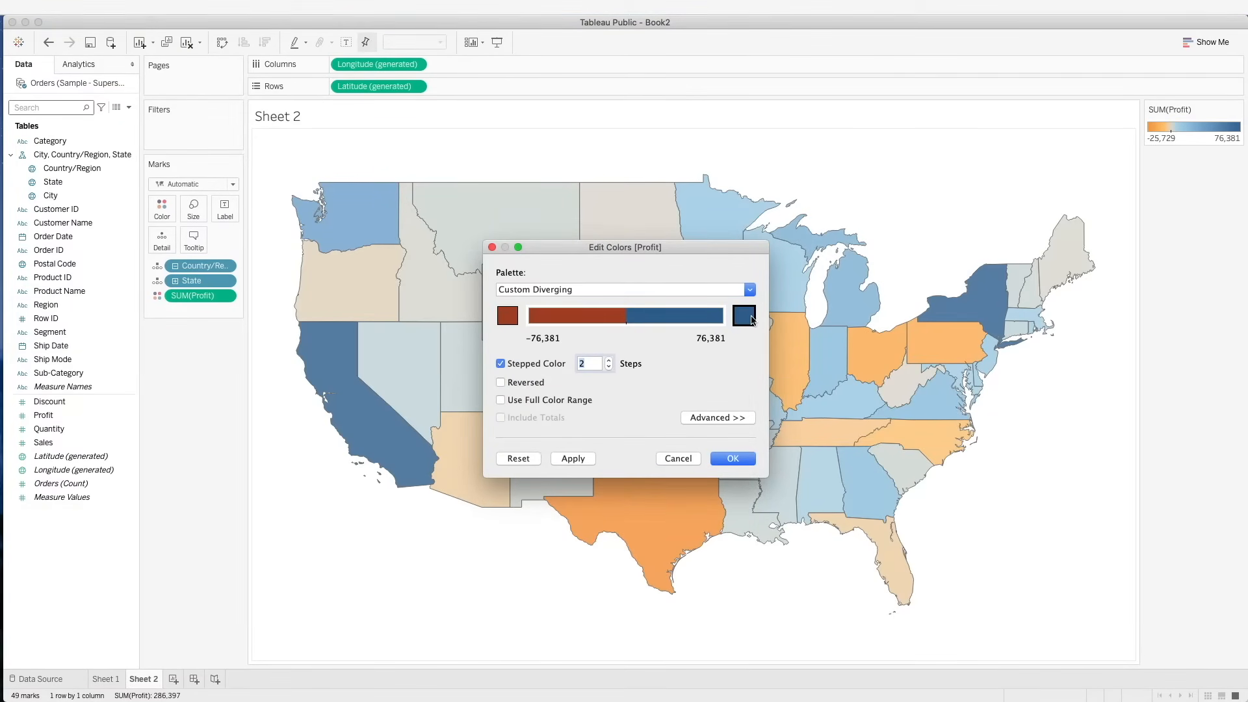
click(743, 315)
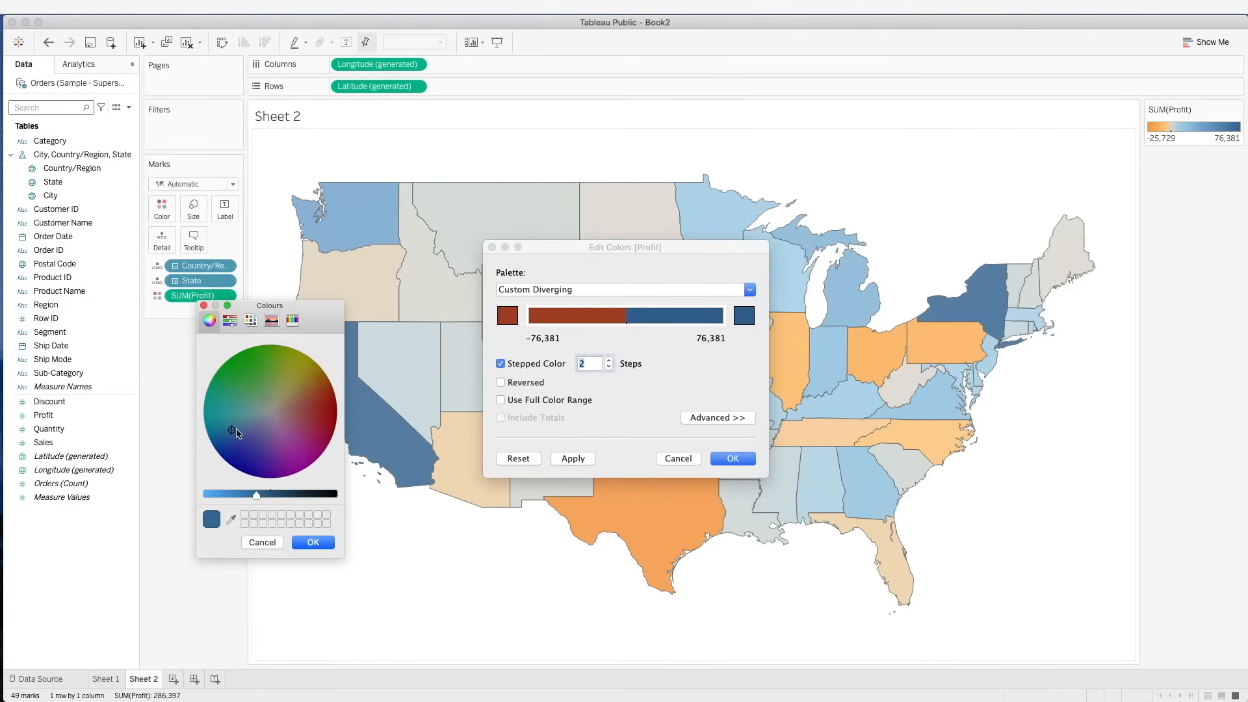
click(240, 403)
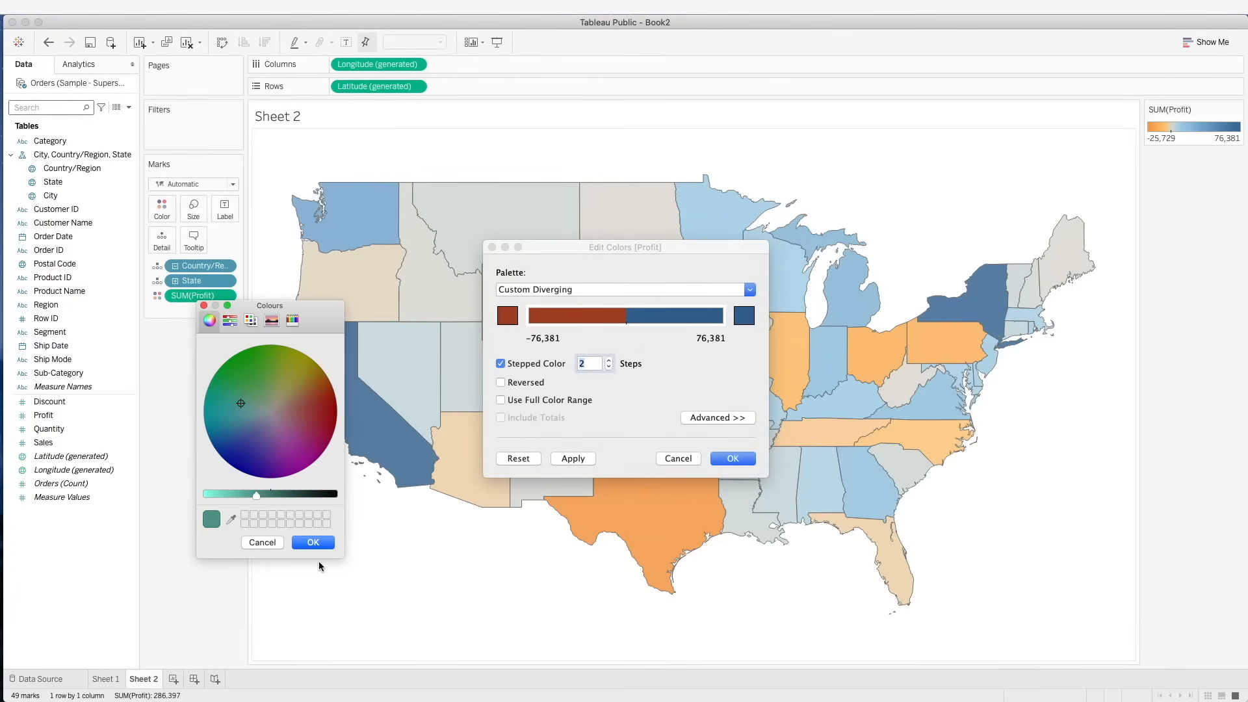
Centre the profit colours at 0 in Advanced and apply them to the map
click(715, 417)
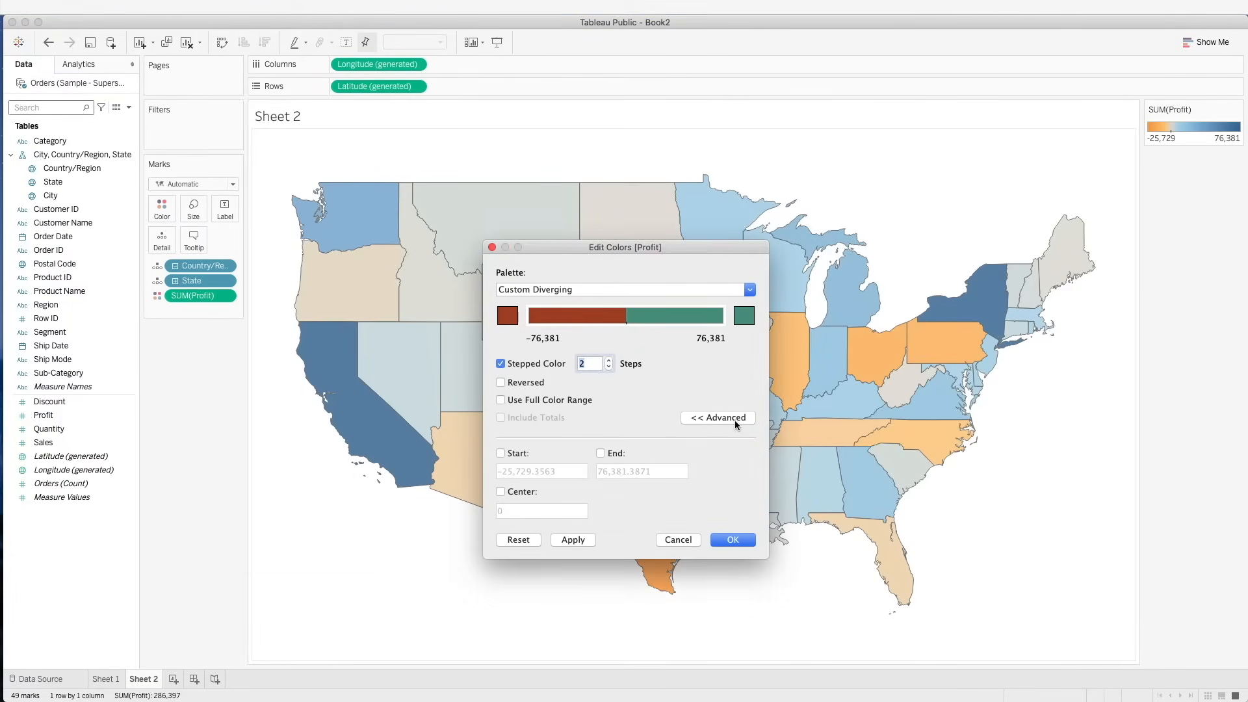
click(501, 492)
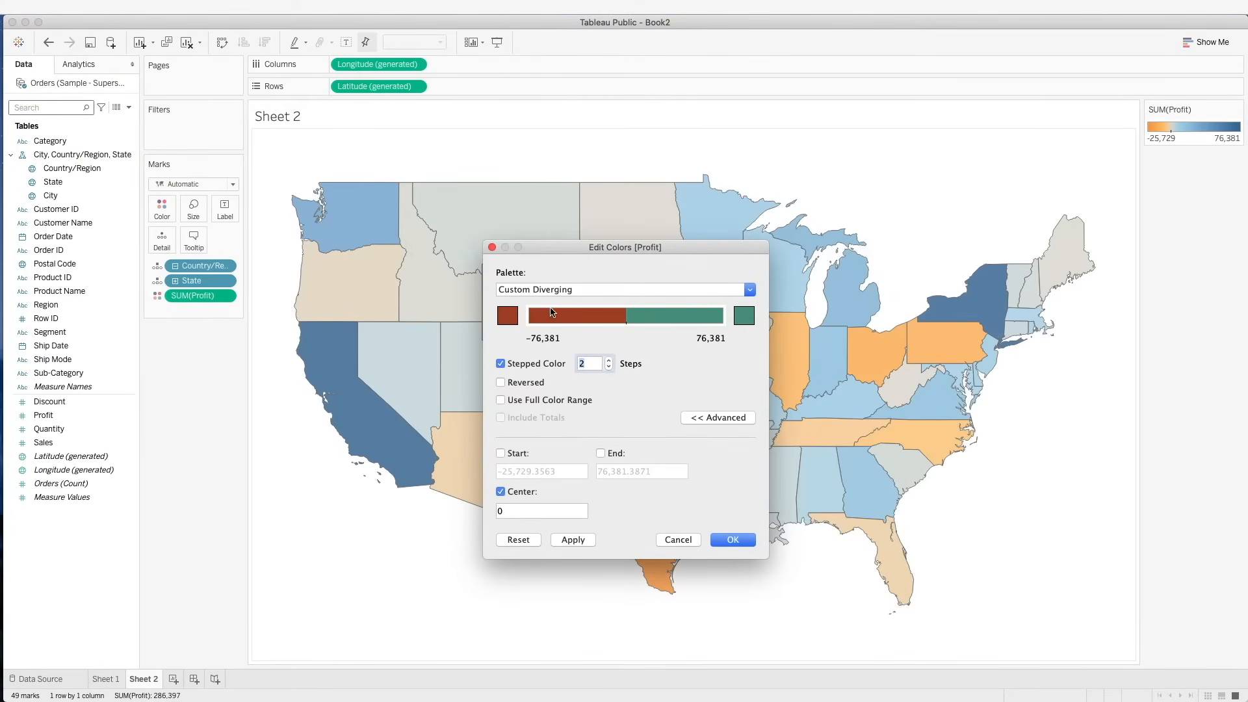
mouse_move(654, 364)
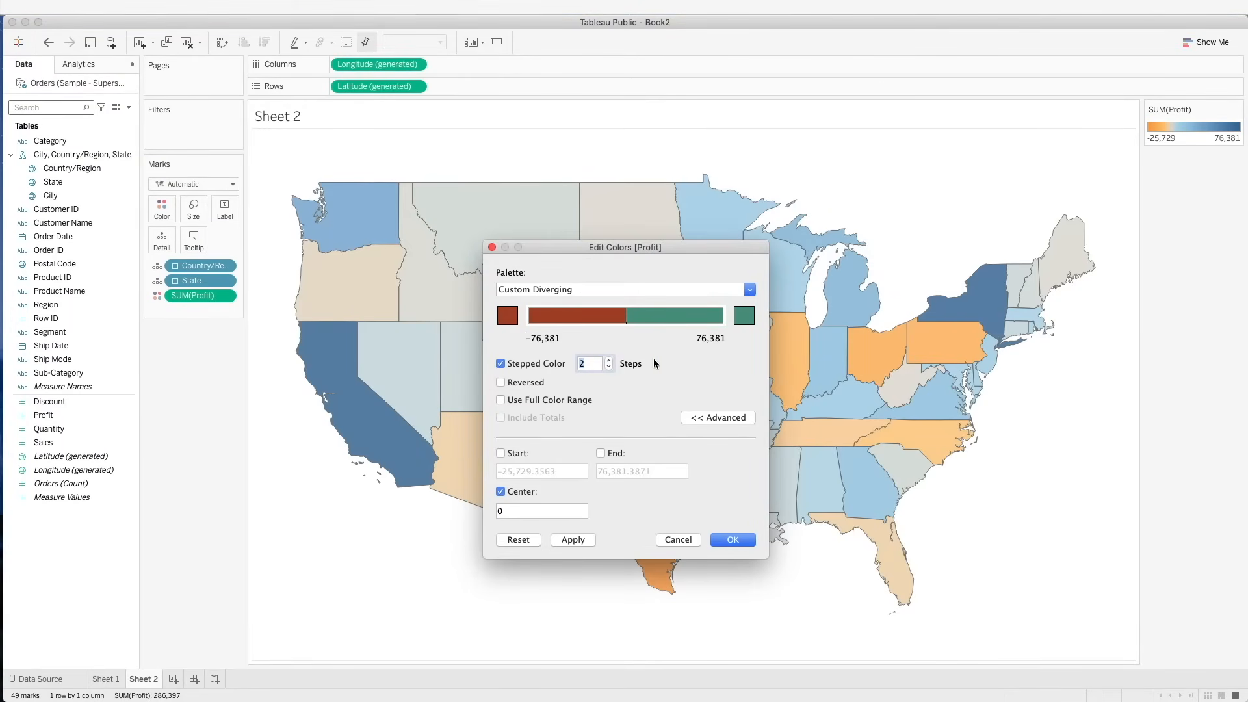
mouse_move(743, 375)
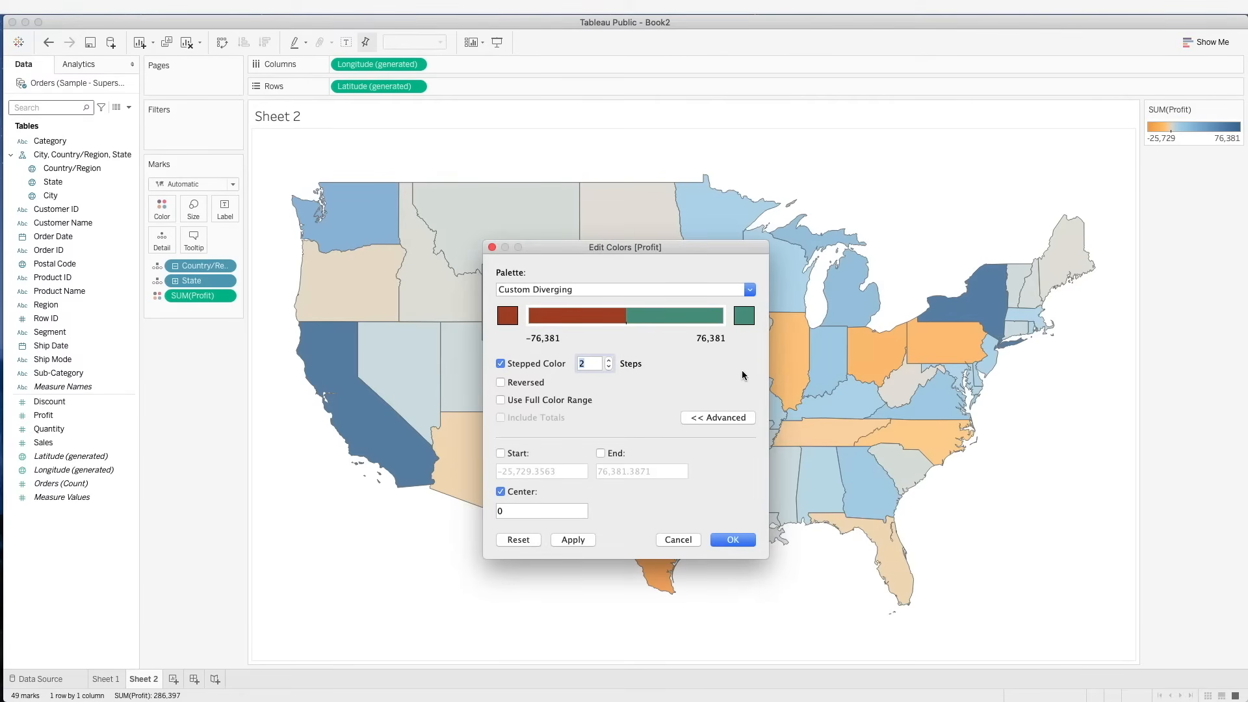
click(730, 539)
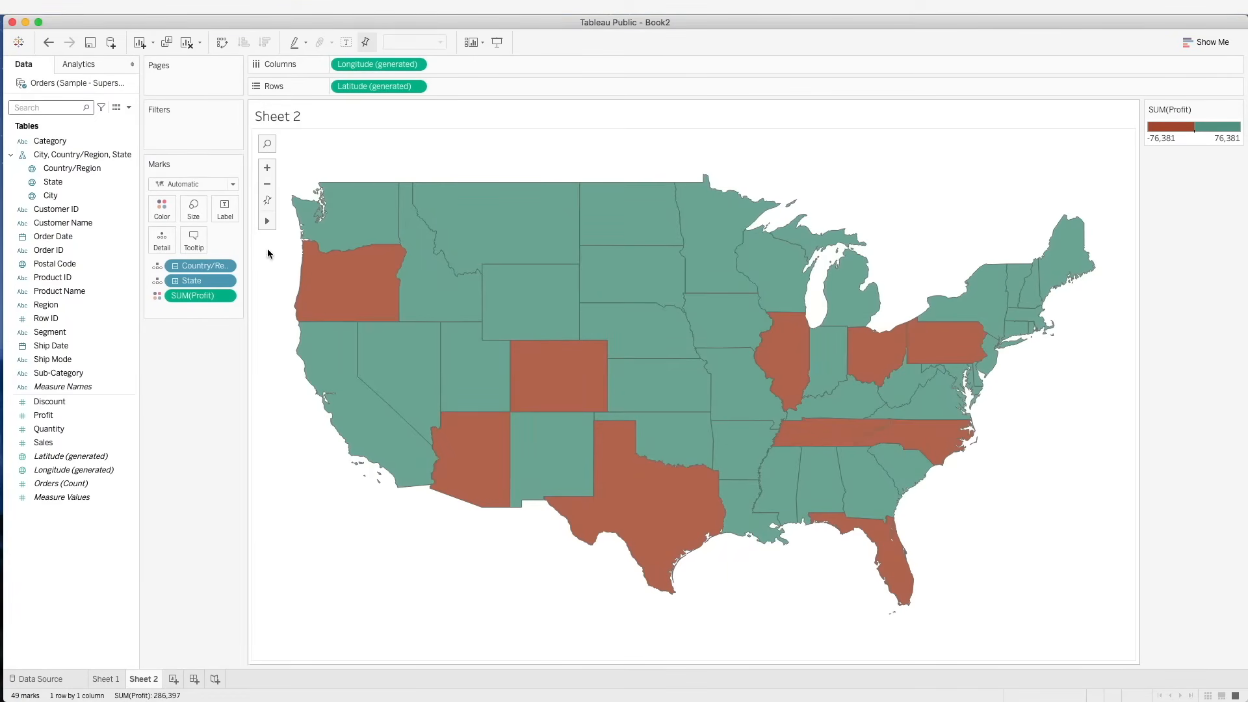
Duplicate Latitude on Rows to add a second map of circles sized by SUM(Sales)
drag(379, 85, 484, 83)
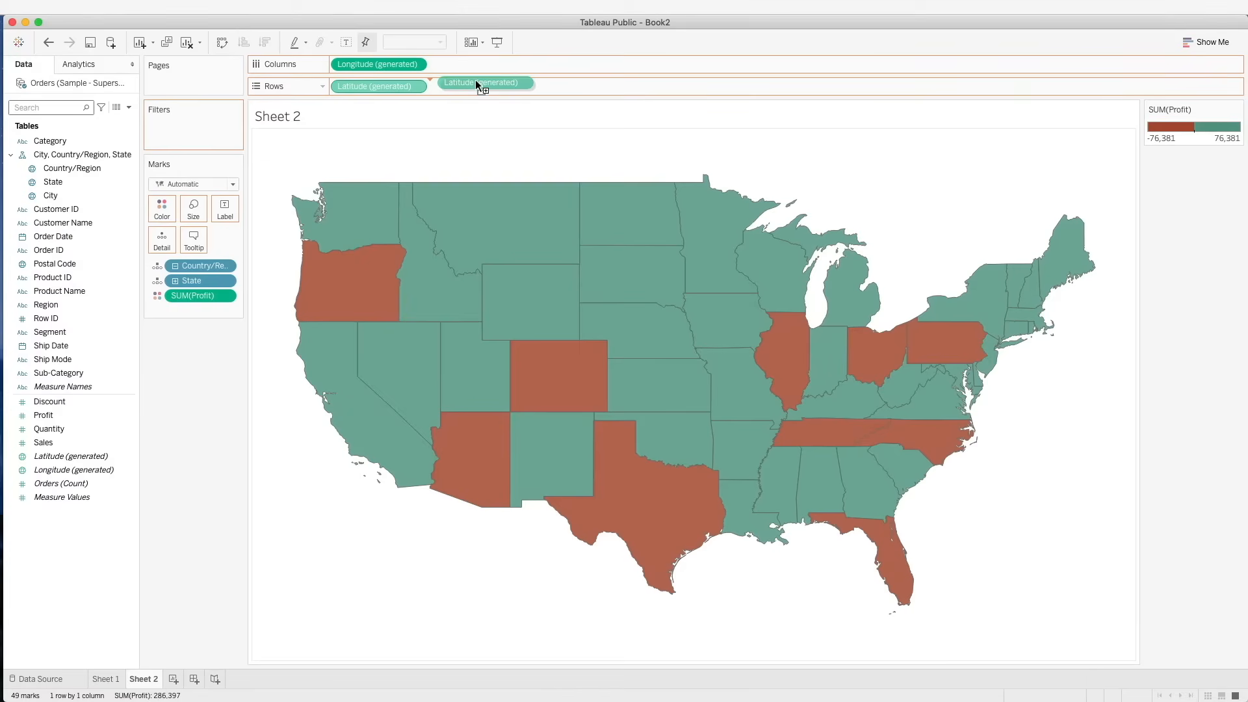
drag(481, 83, 476, 86)
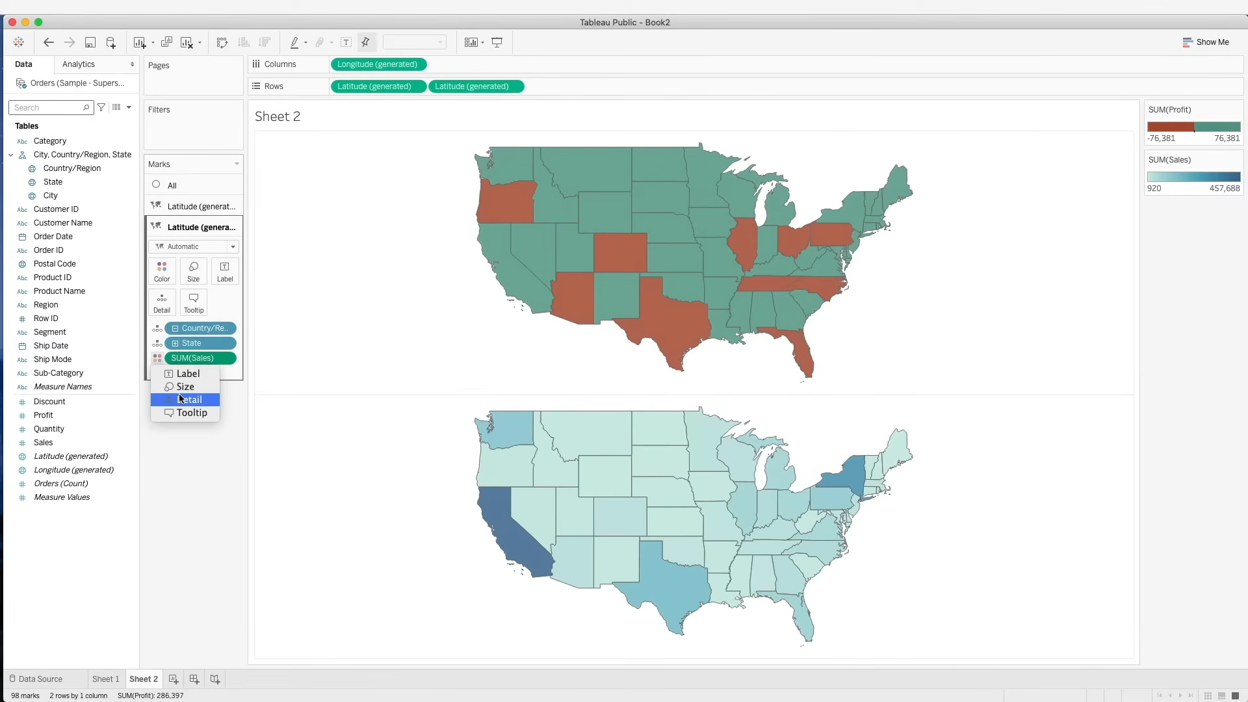
mouse_move(185, 386)
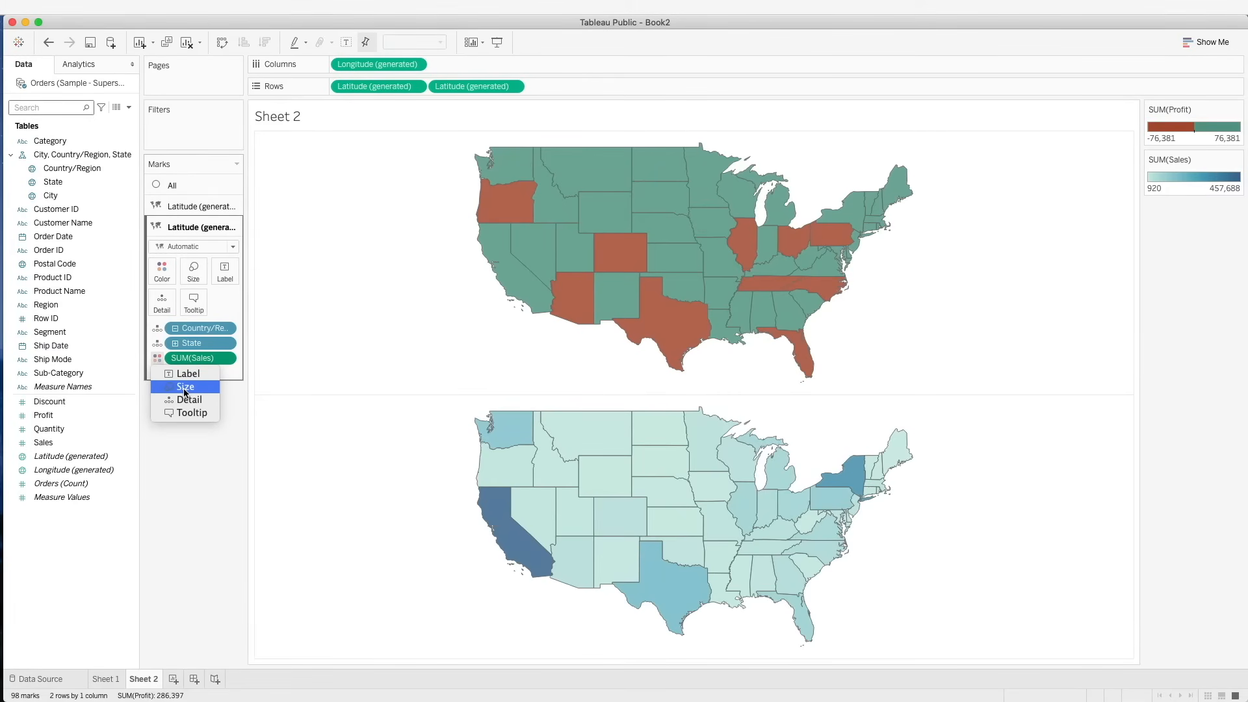
click(186, 387)
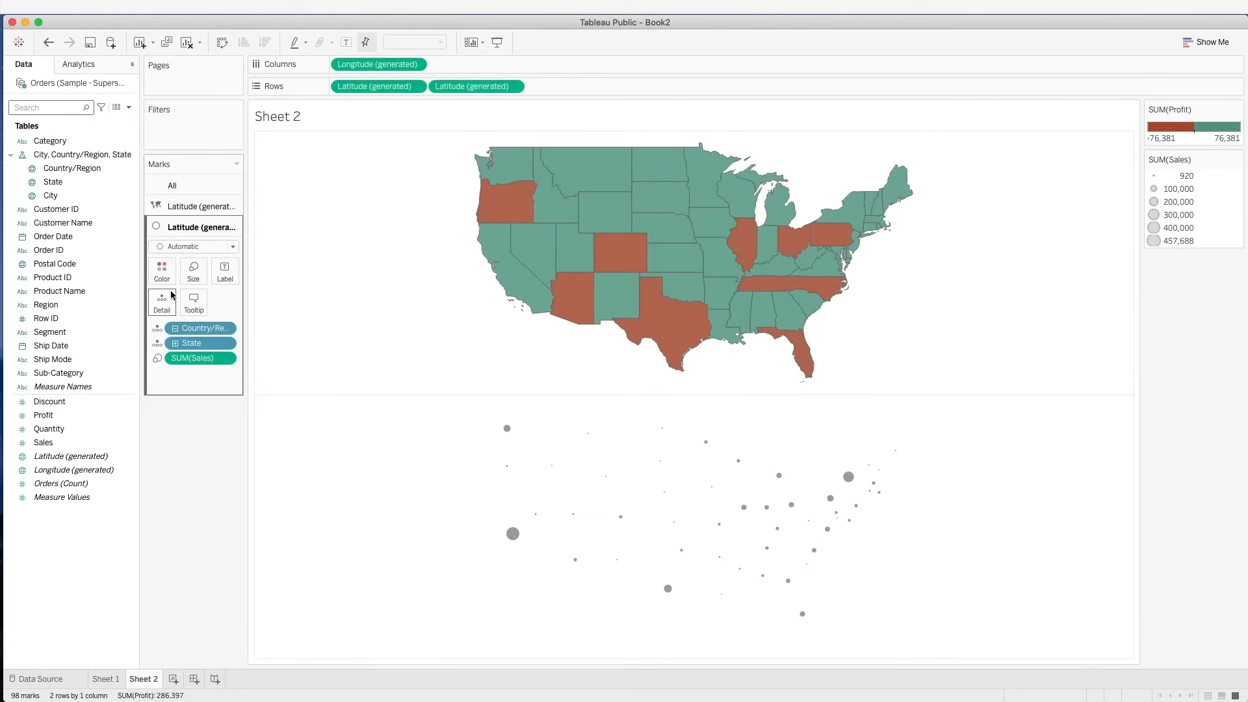
mouse_move(548, 159)
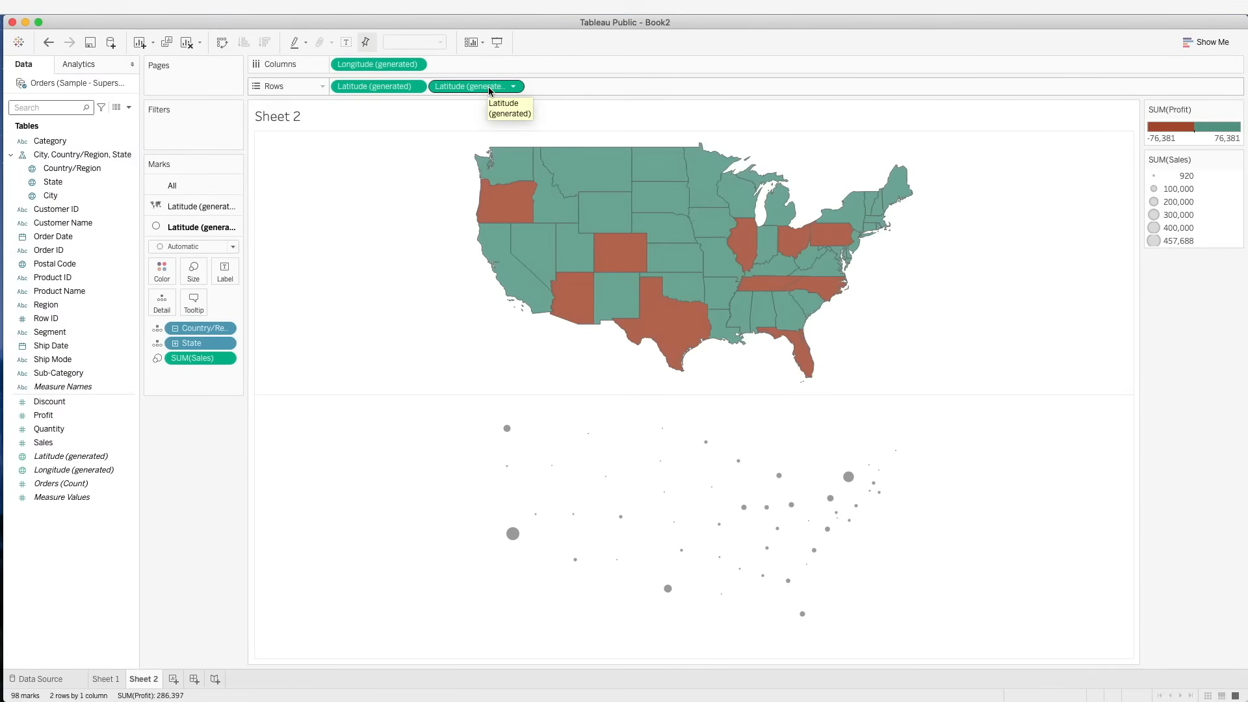
Combine both maps on a dual axis and colour the sales circles black
click(512, 86)
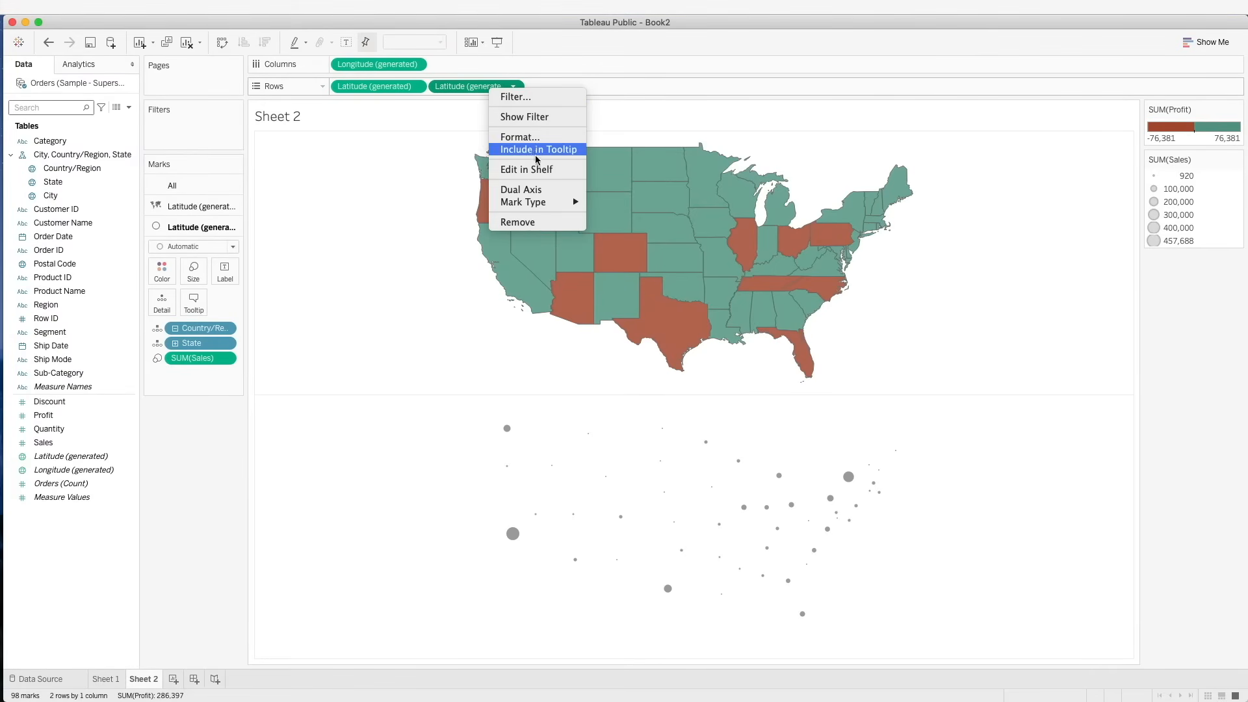
click(548, 191)
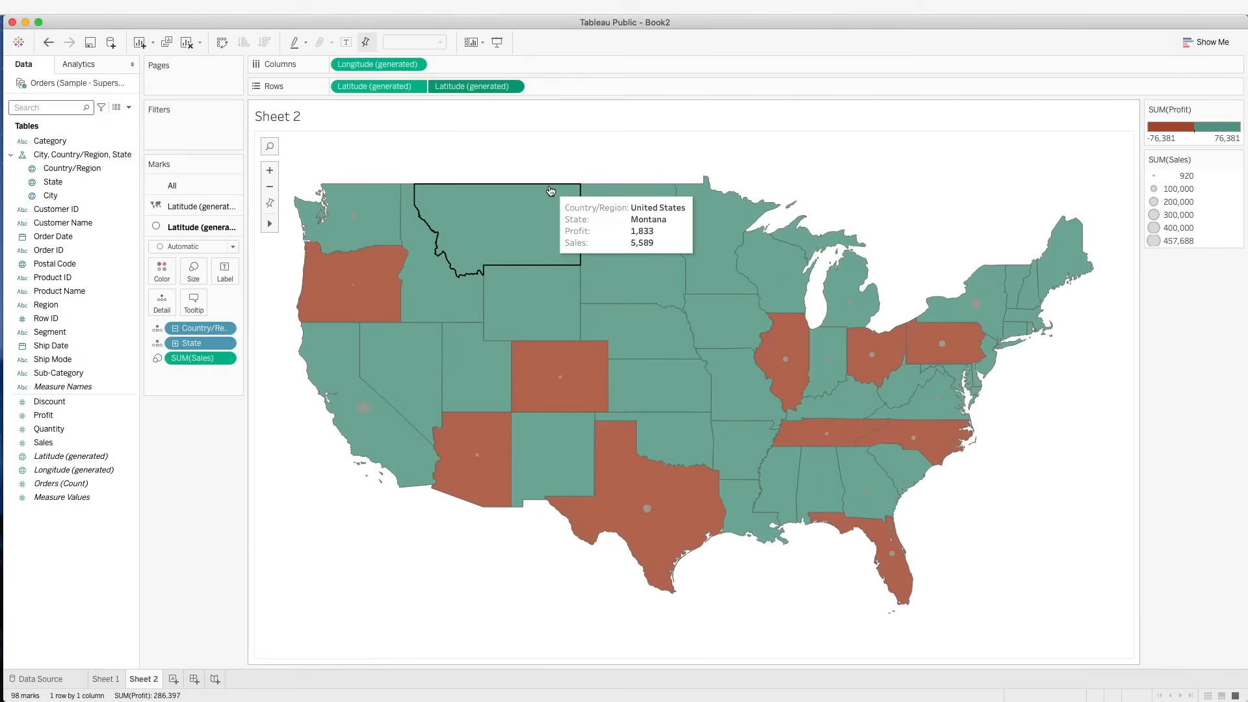
click(161, 270)
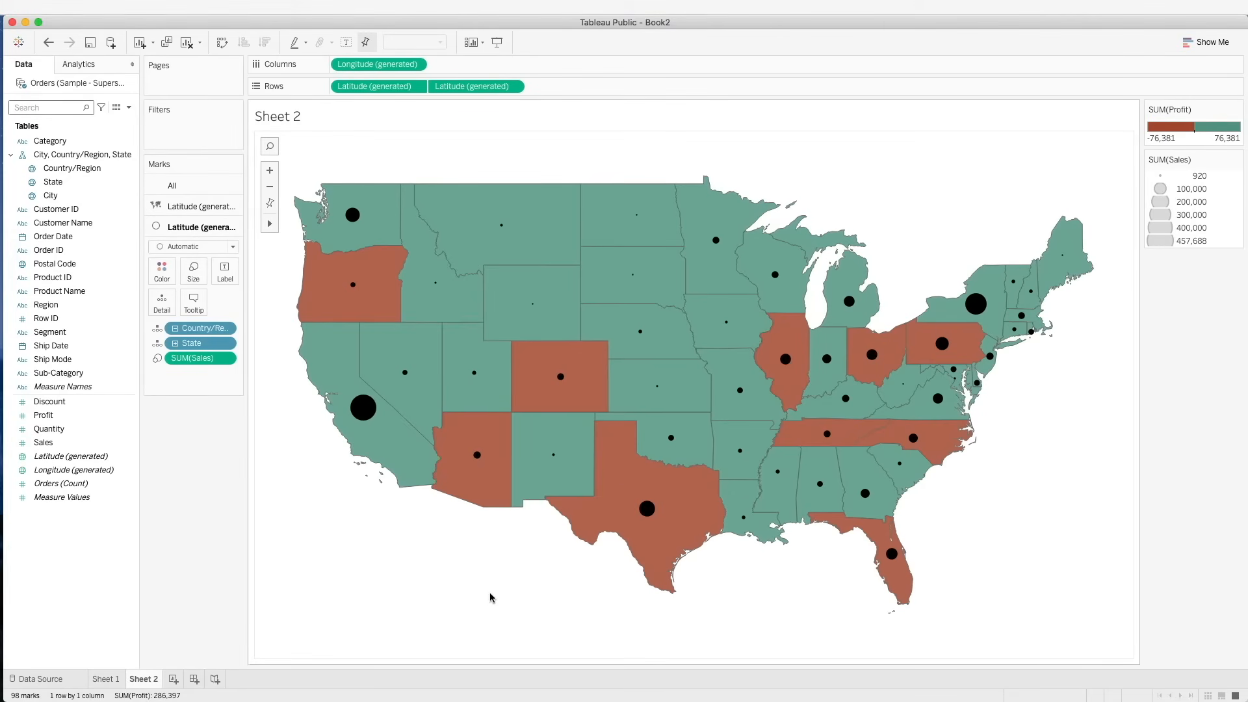
mouse_move(784, 613)
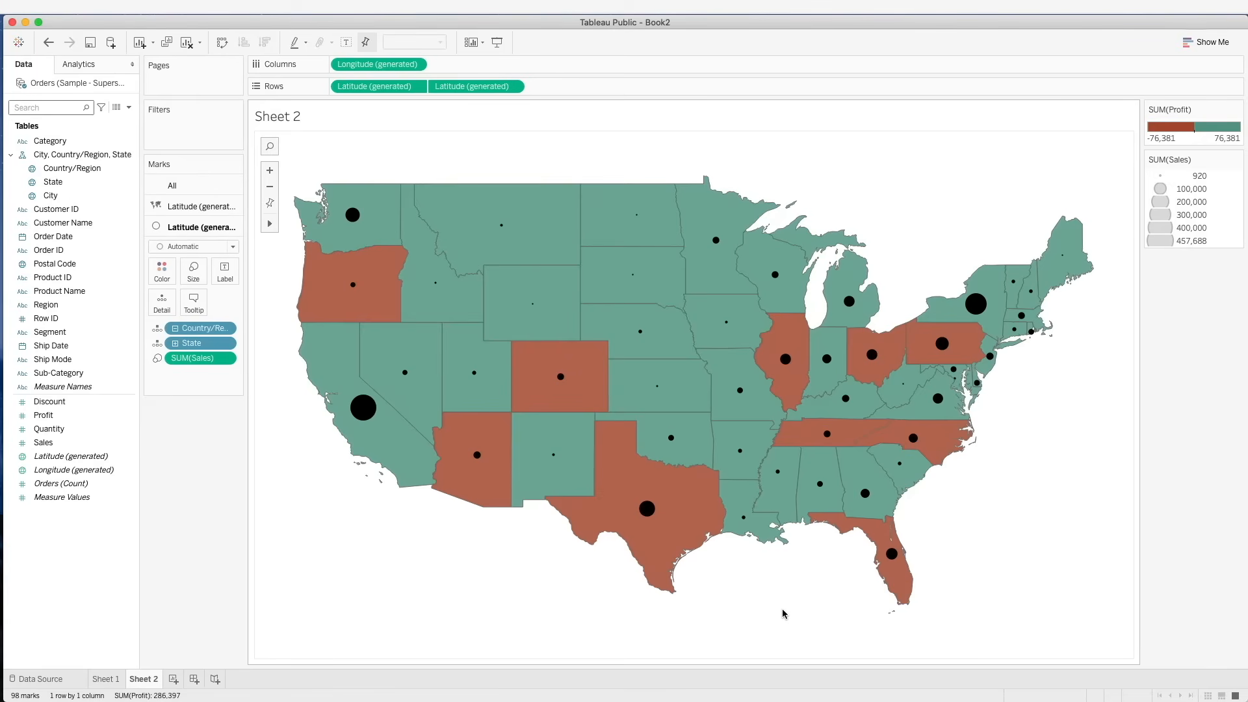
mouse_move(613, 372)
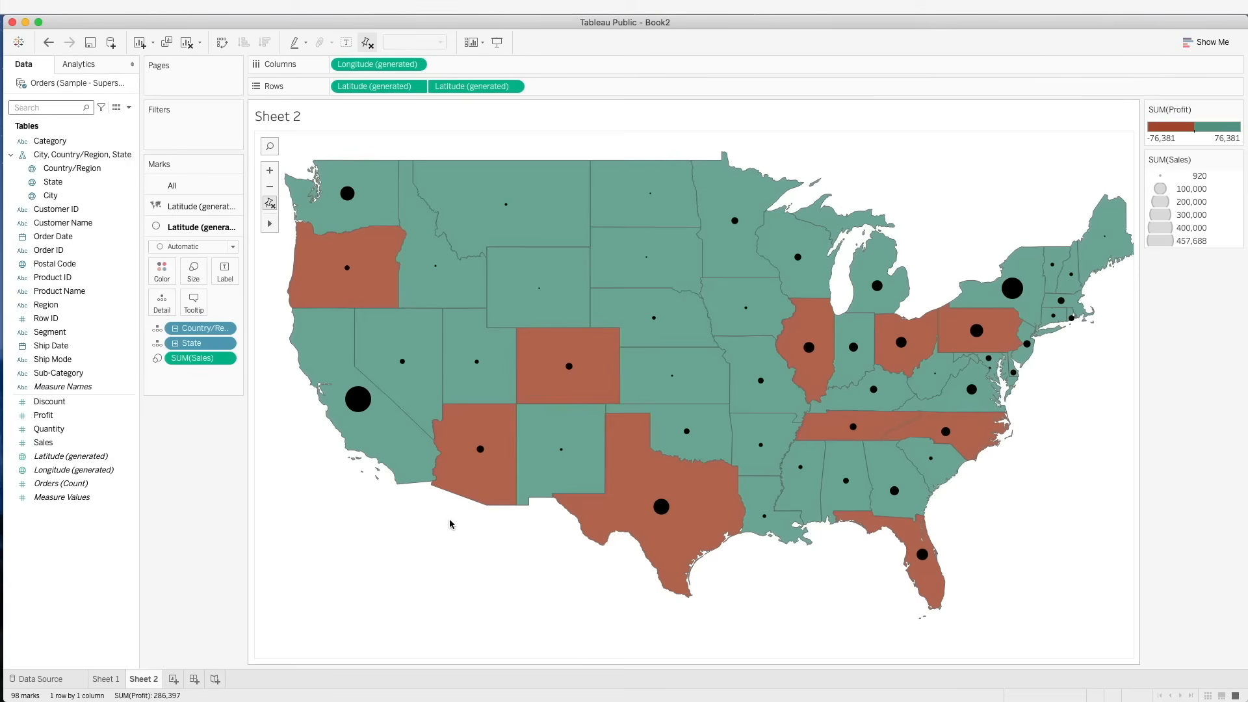
mouse_move(356, 399)
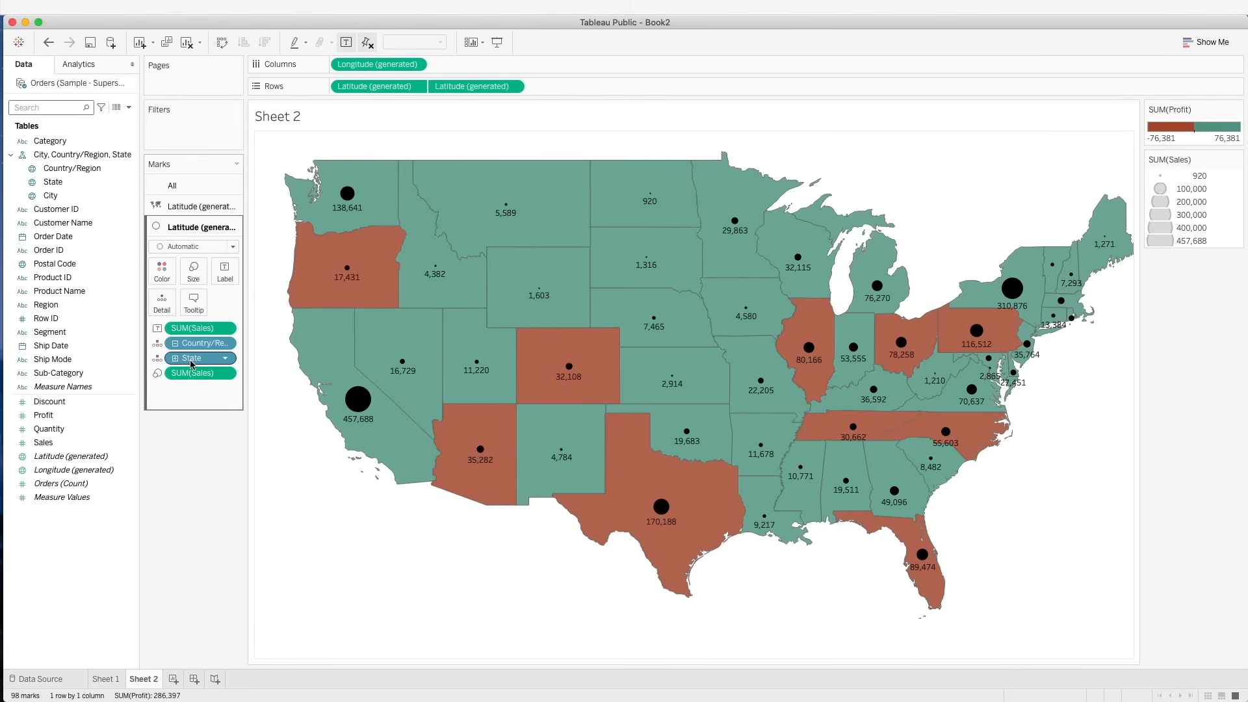
Label each state's circle with its SUM(Sales) and State name
click(225, 270)
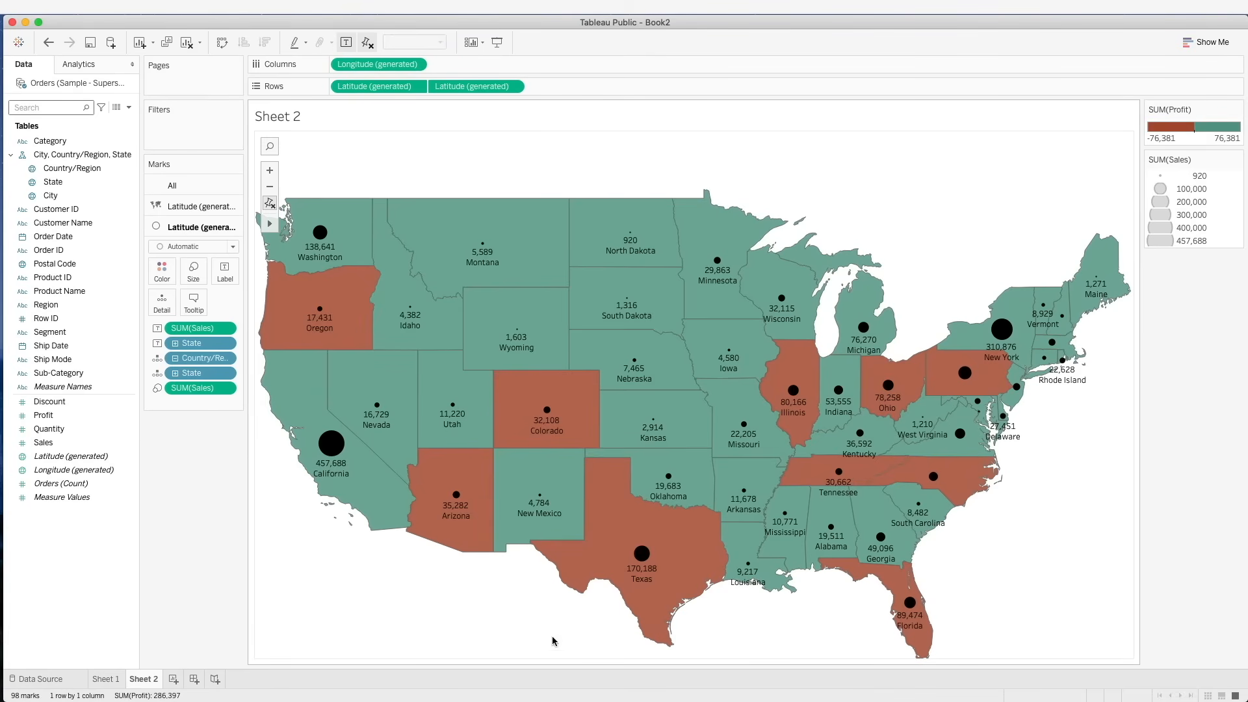
mouse_move(641, 590)
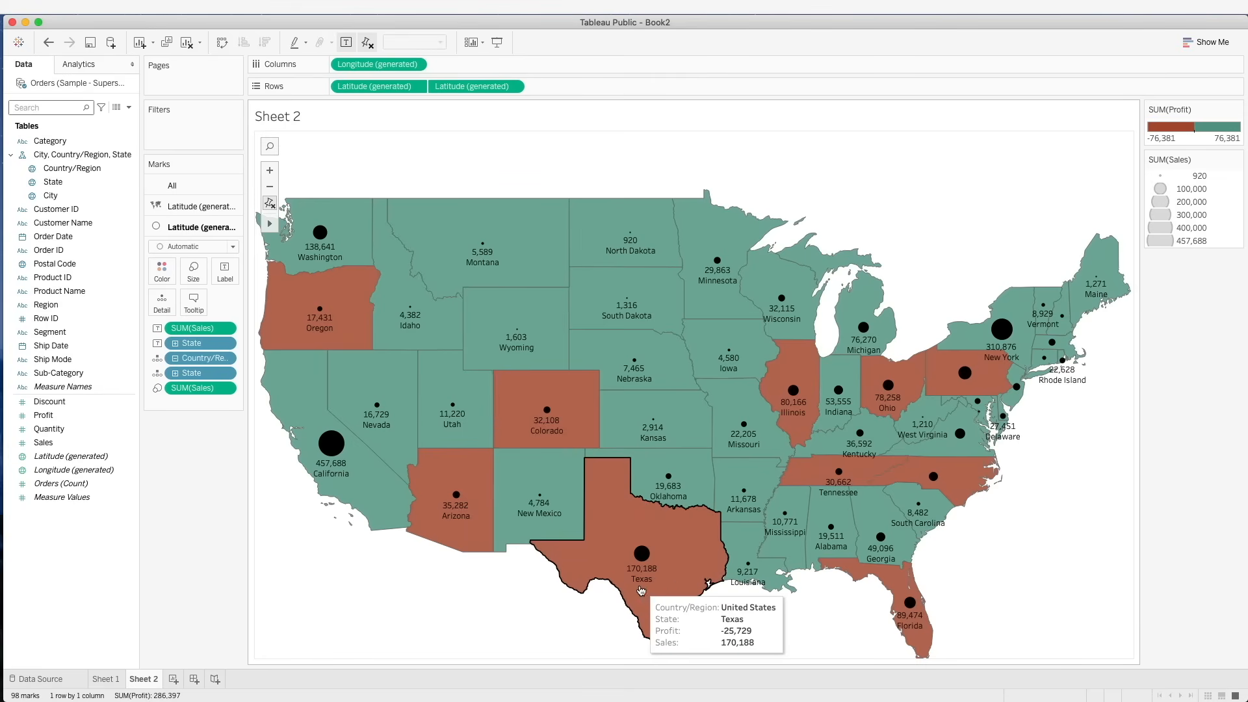
mouse_move(772, 611)
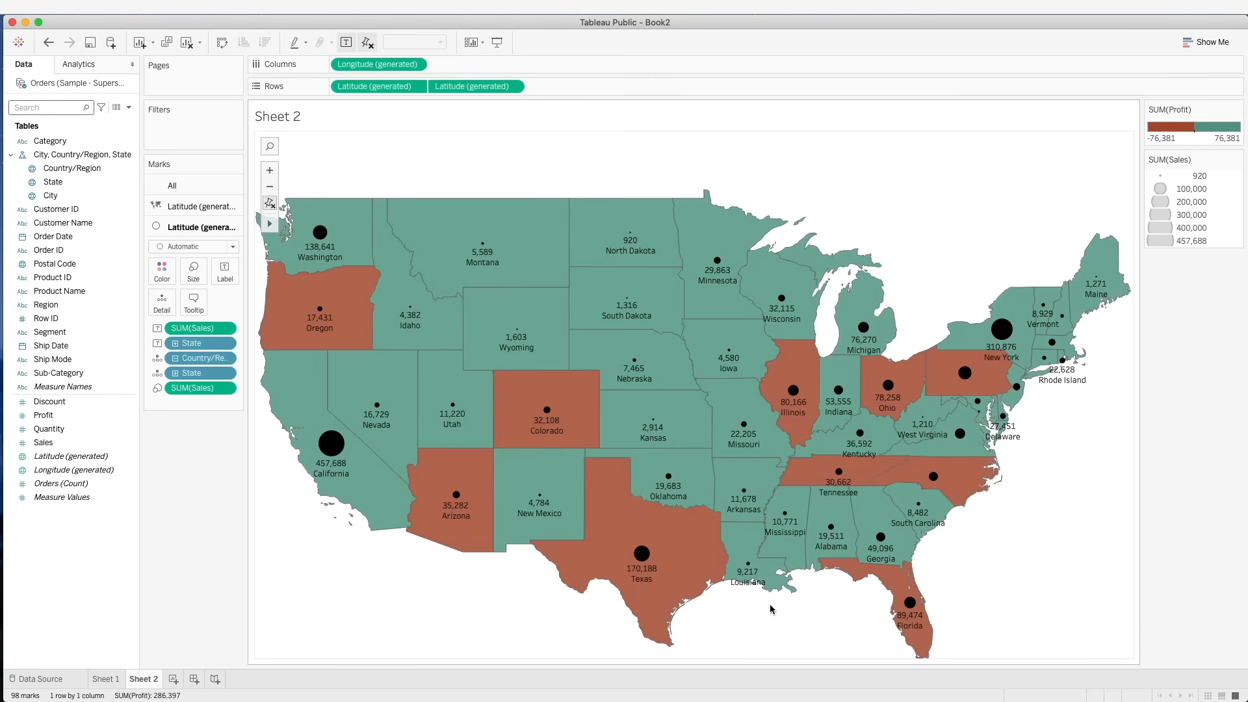
mouse_move(641, 558)
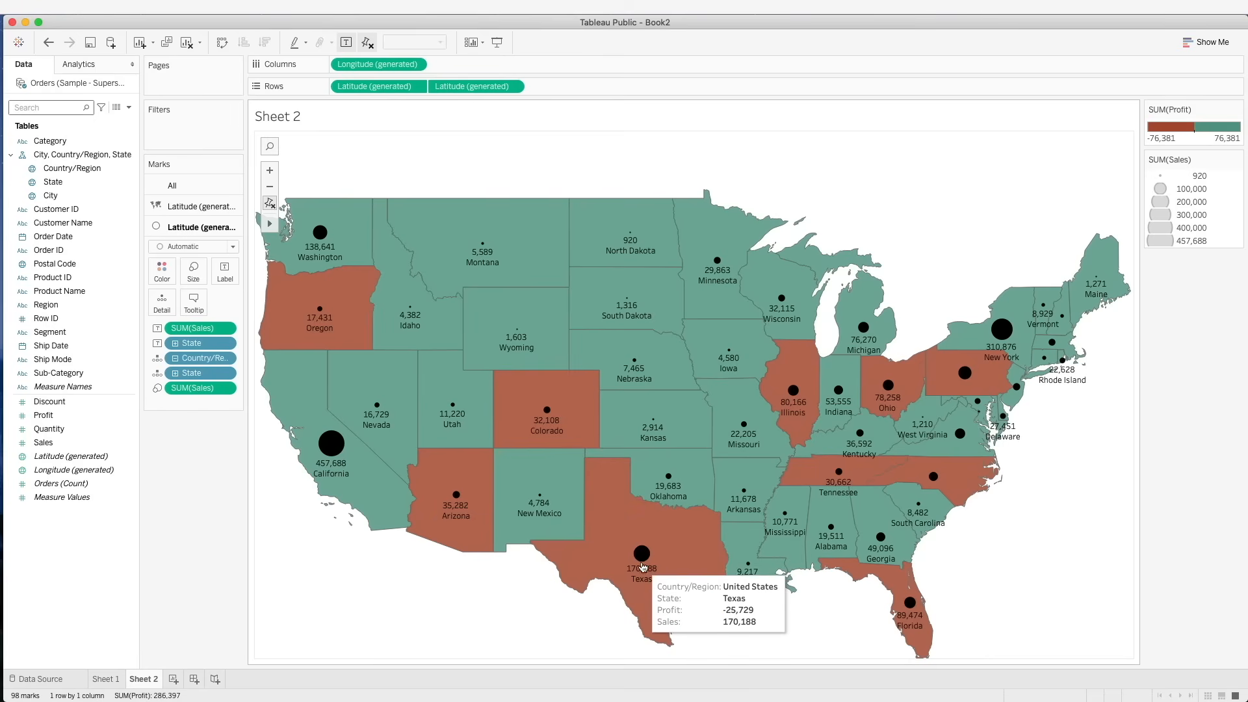
mouse_move(1002, 329)
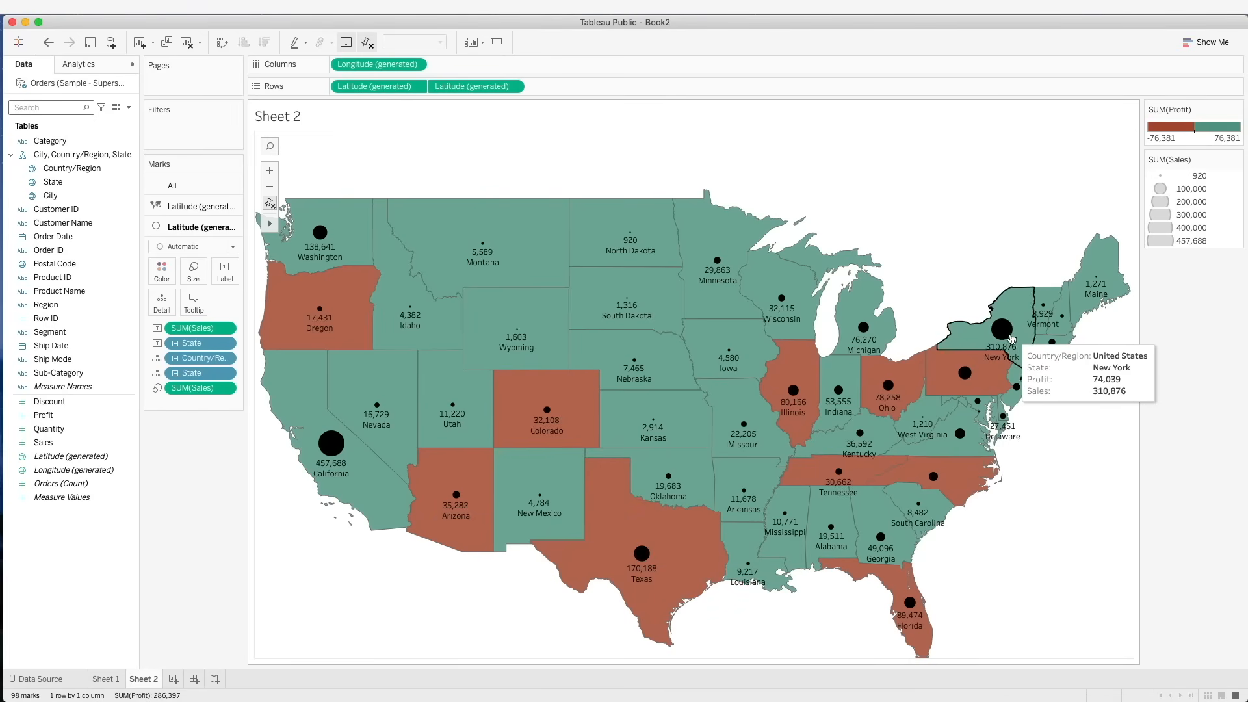
mouse_move(410, 426)
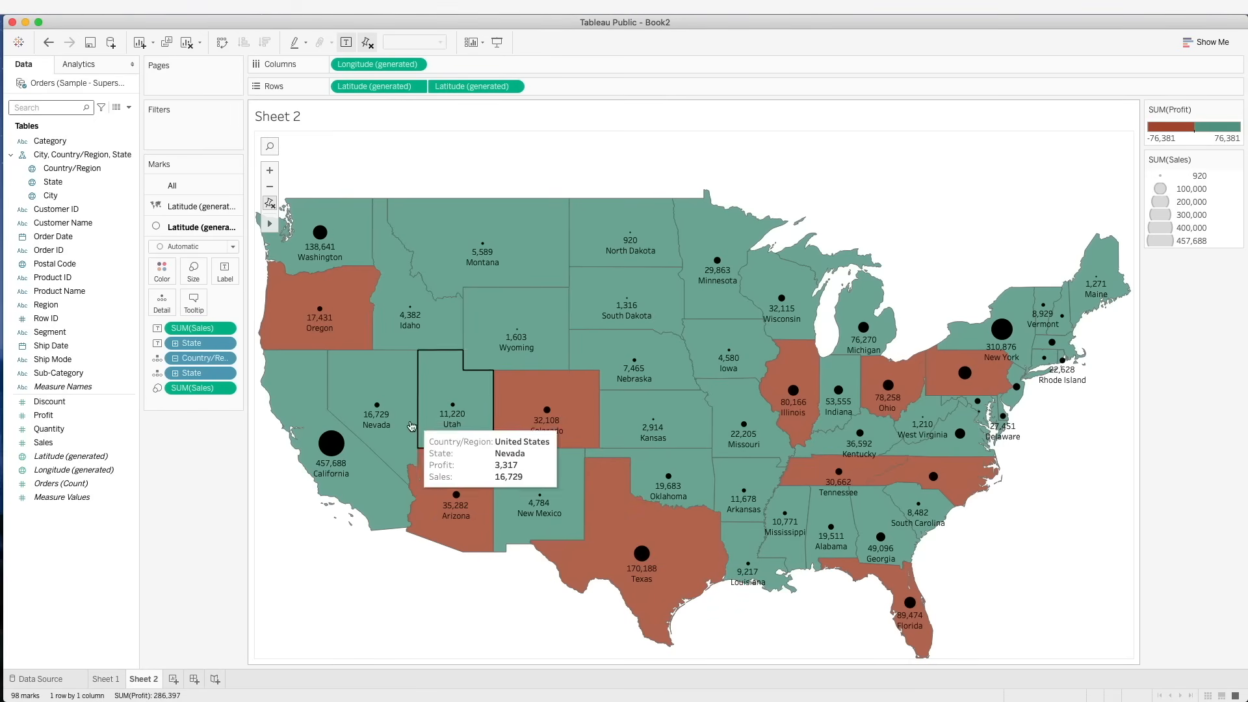
mouse_move(686, 602)
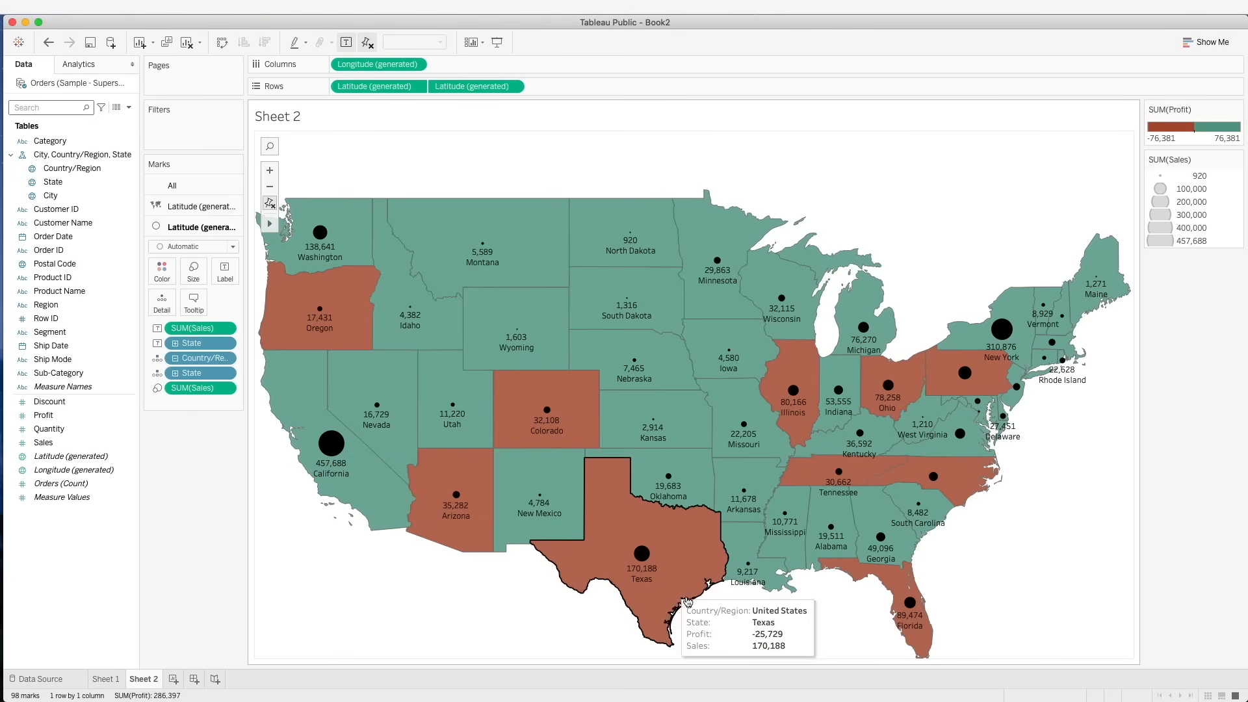